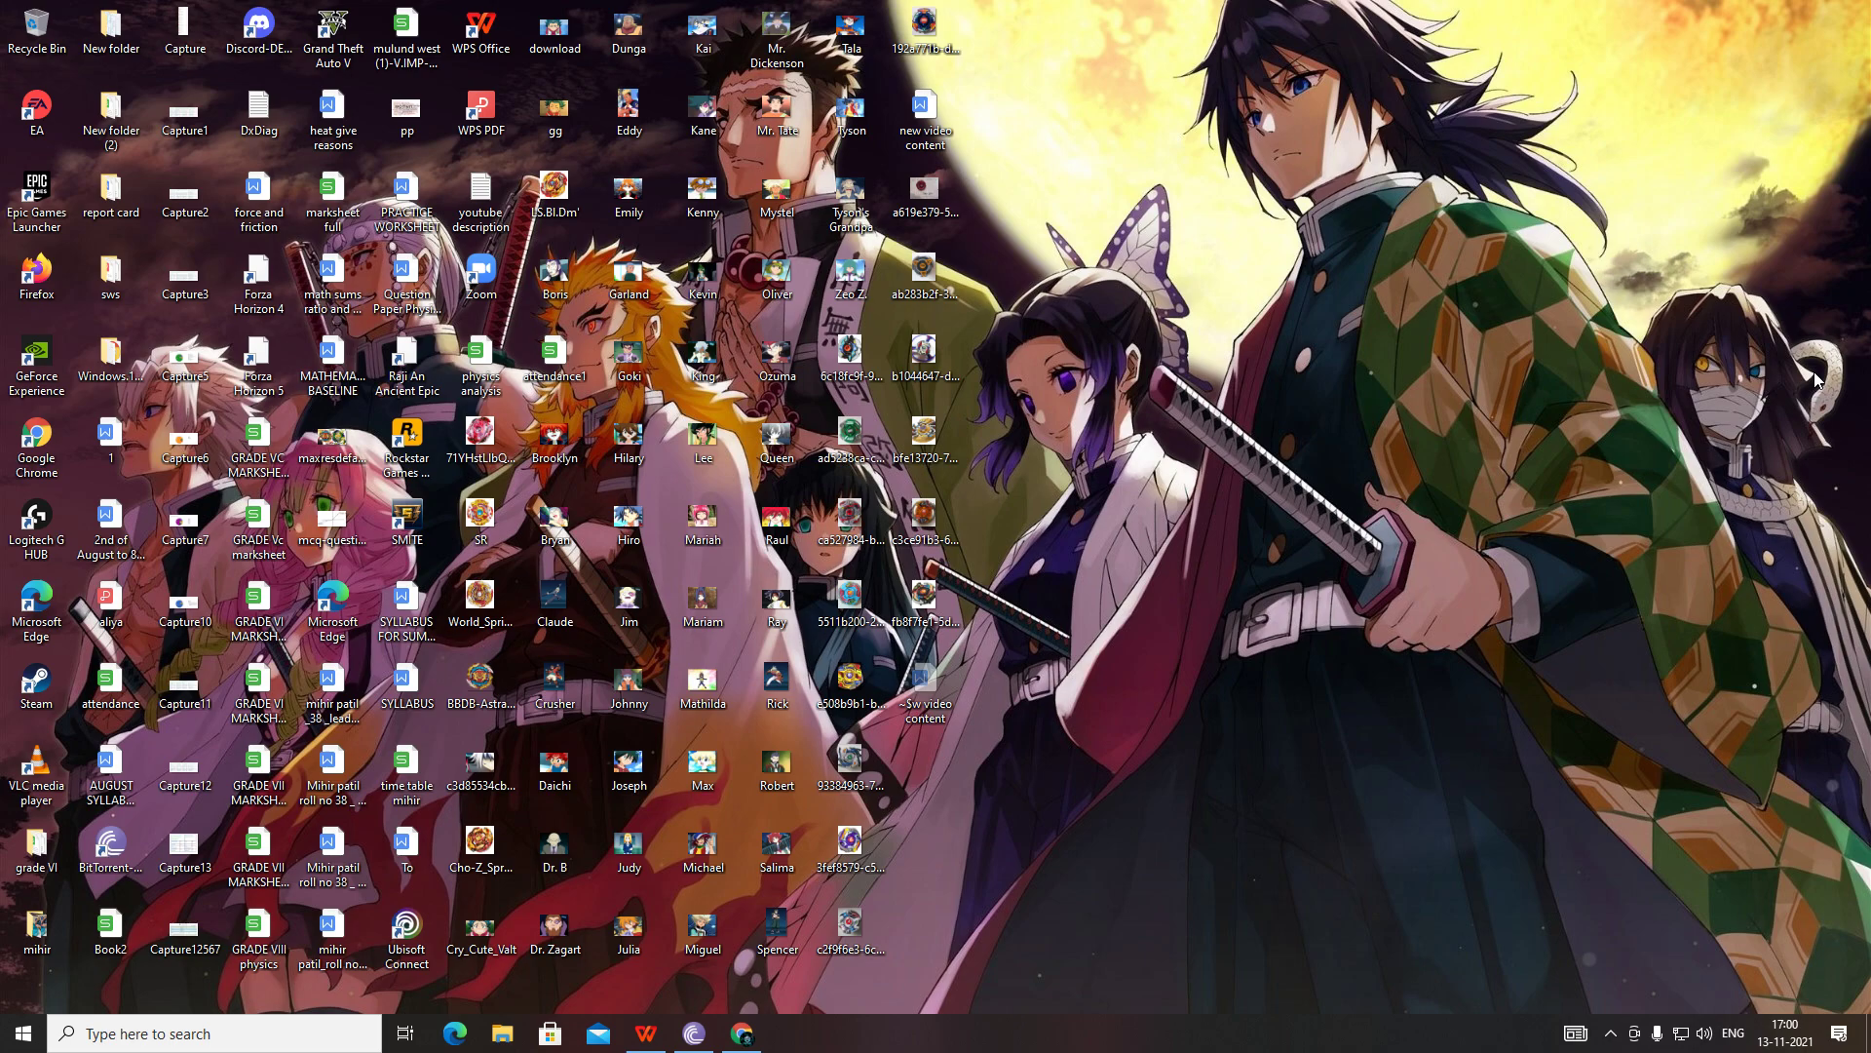
mouse_move(1663, 515)
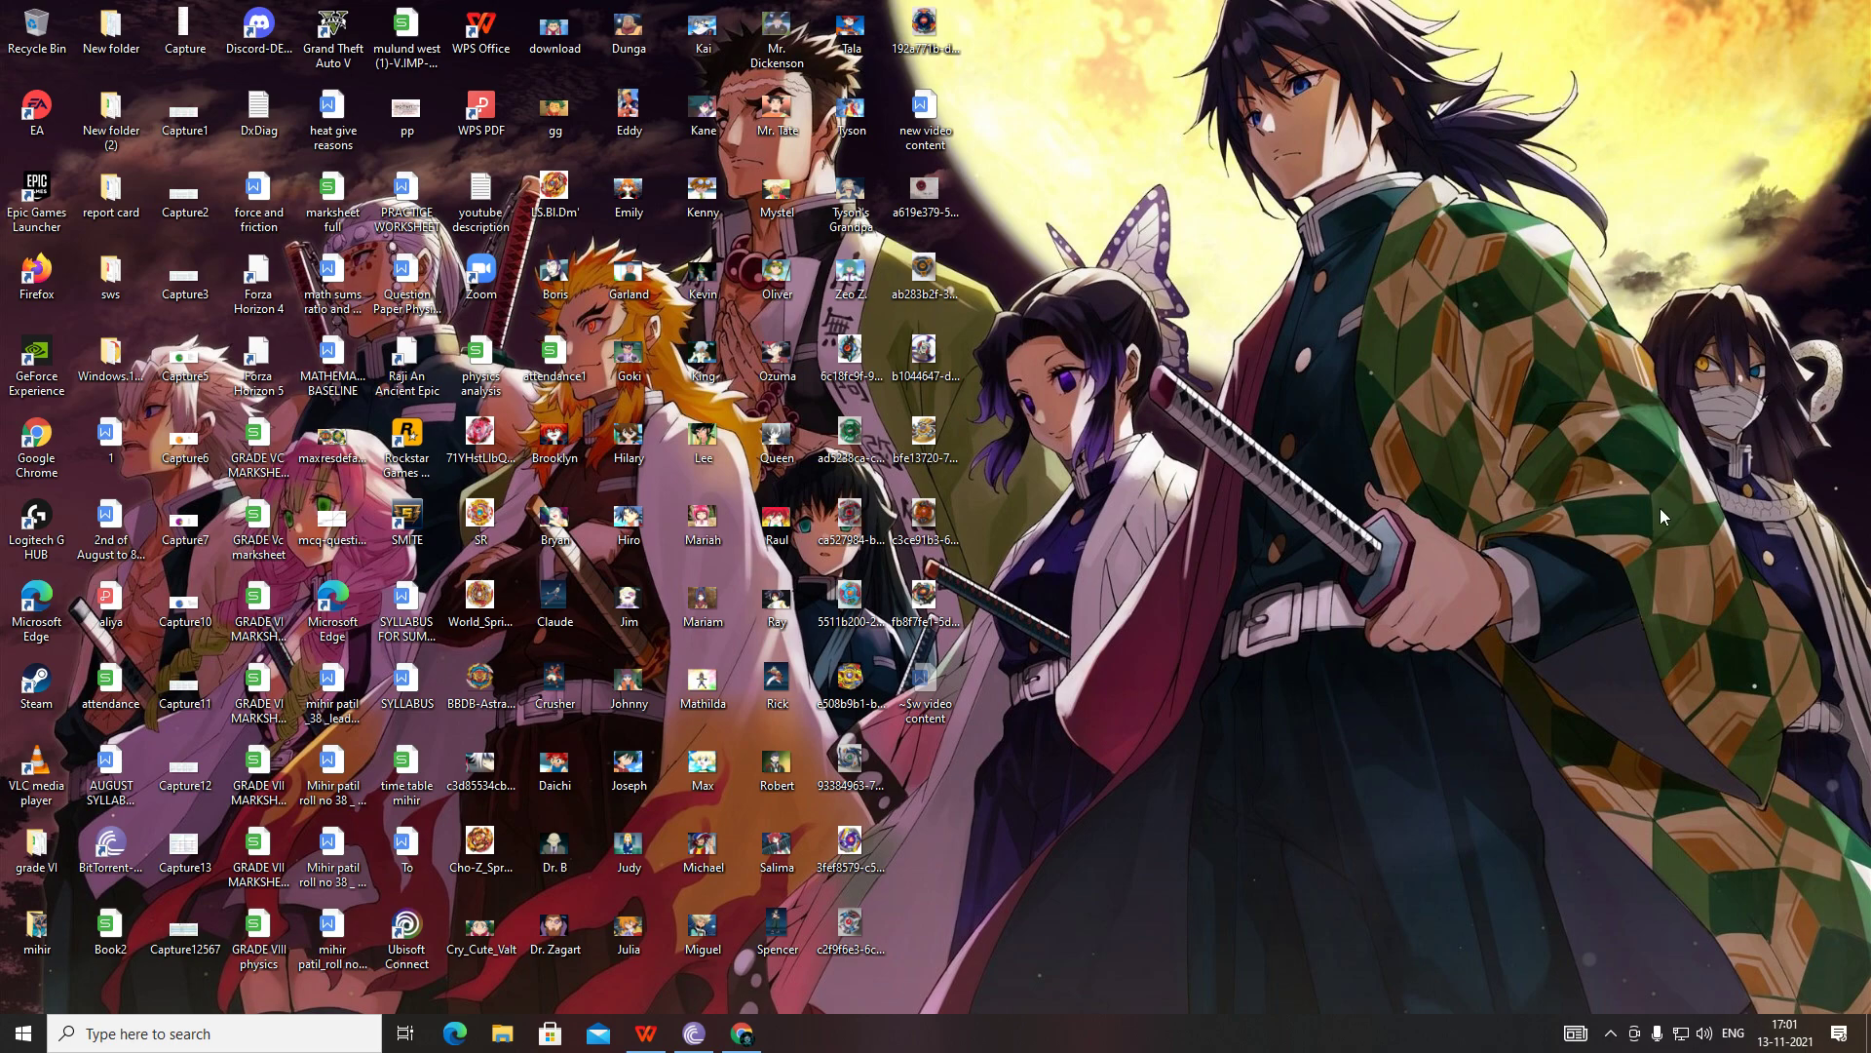
mouse_move(941, 982)
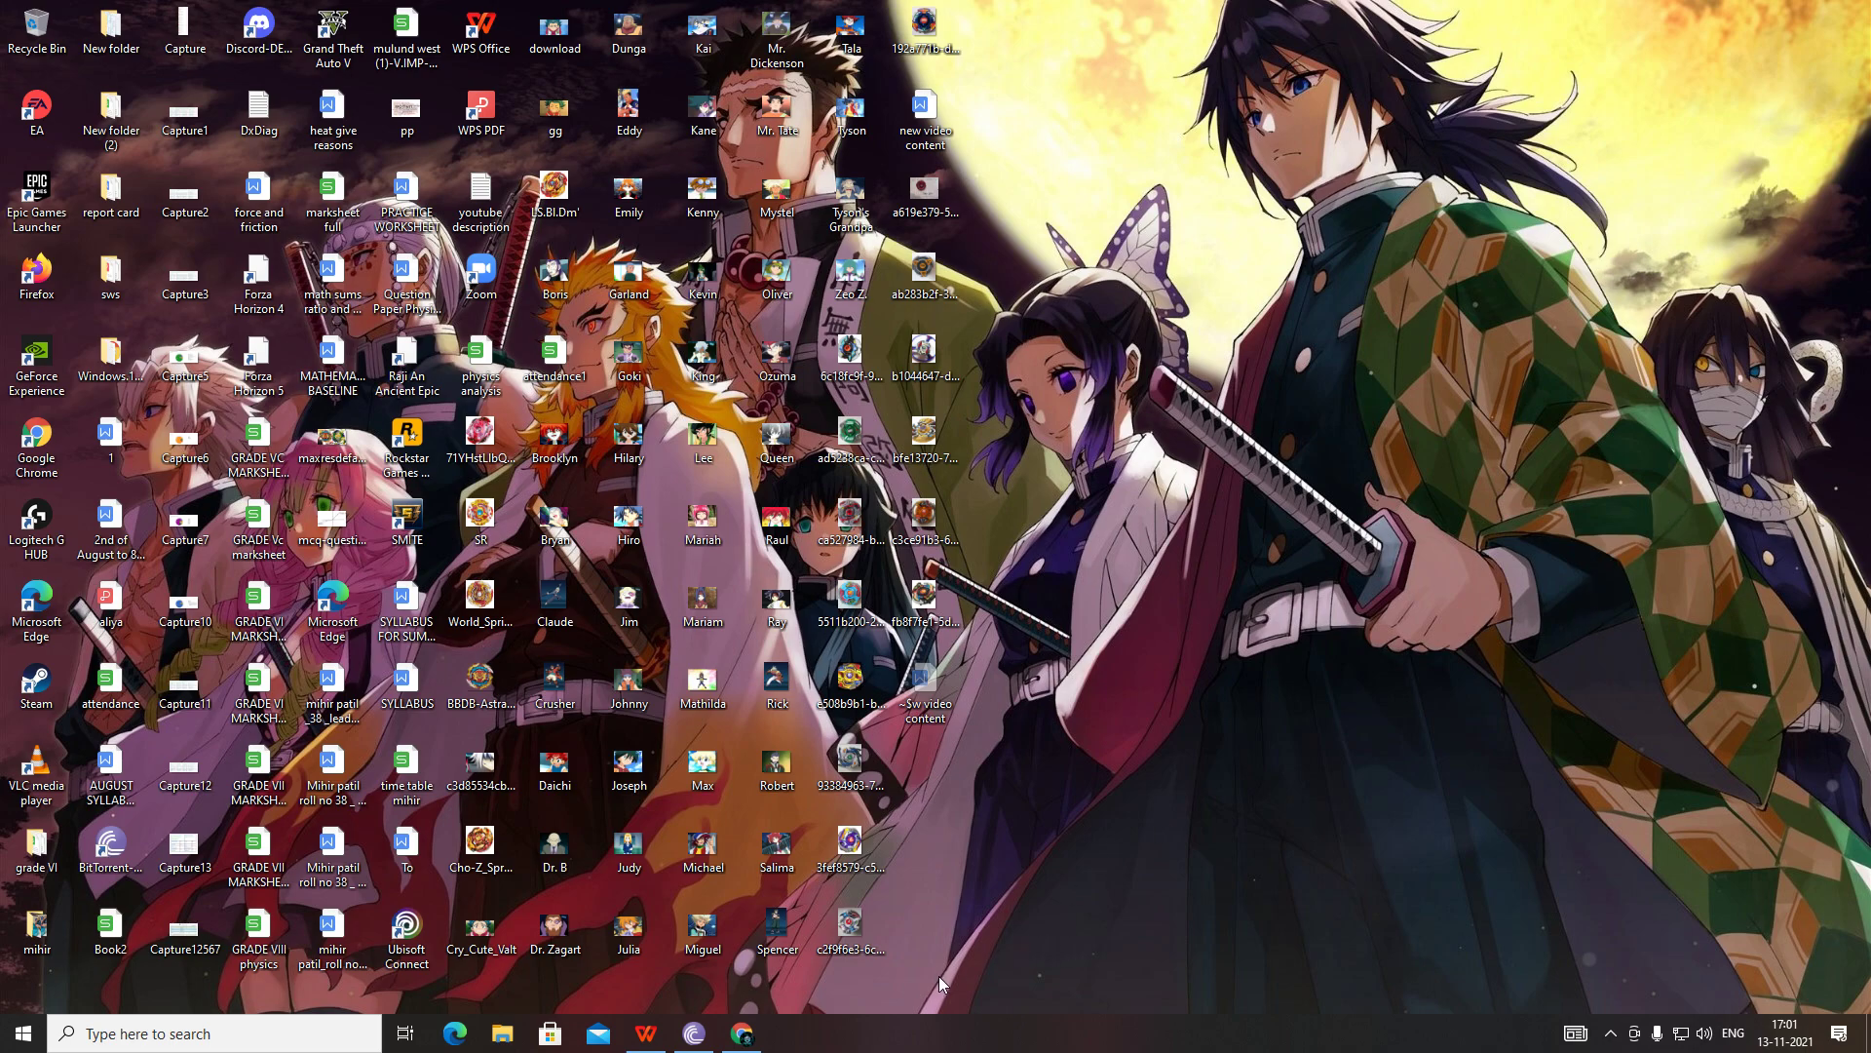
mouse_move(873, 1023)
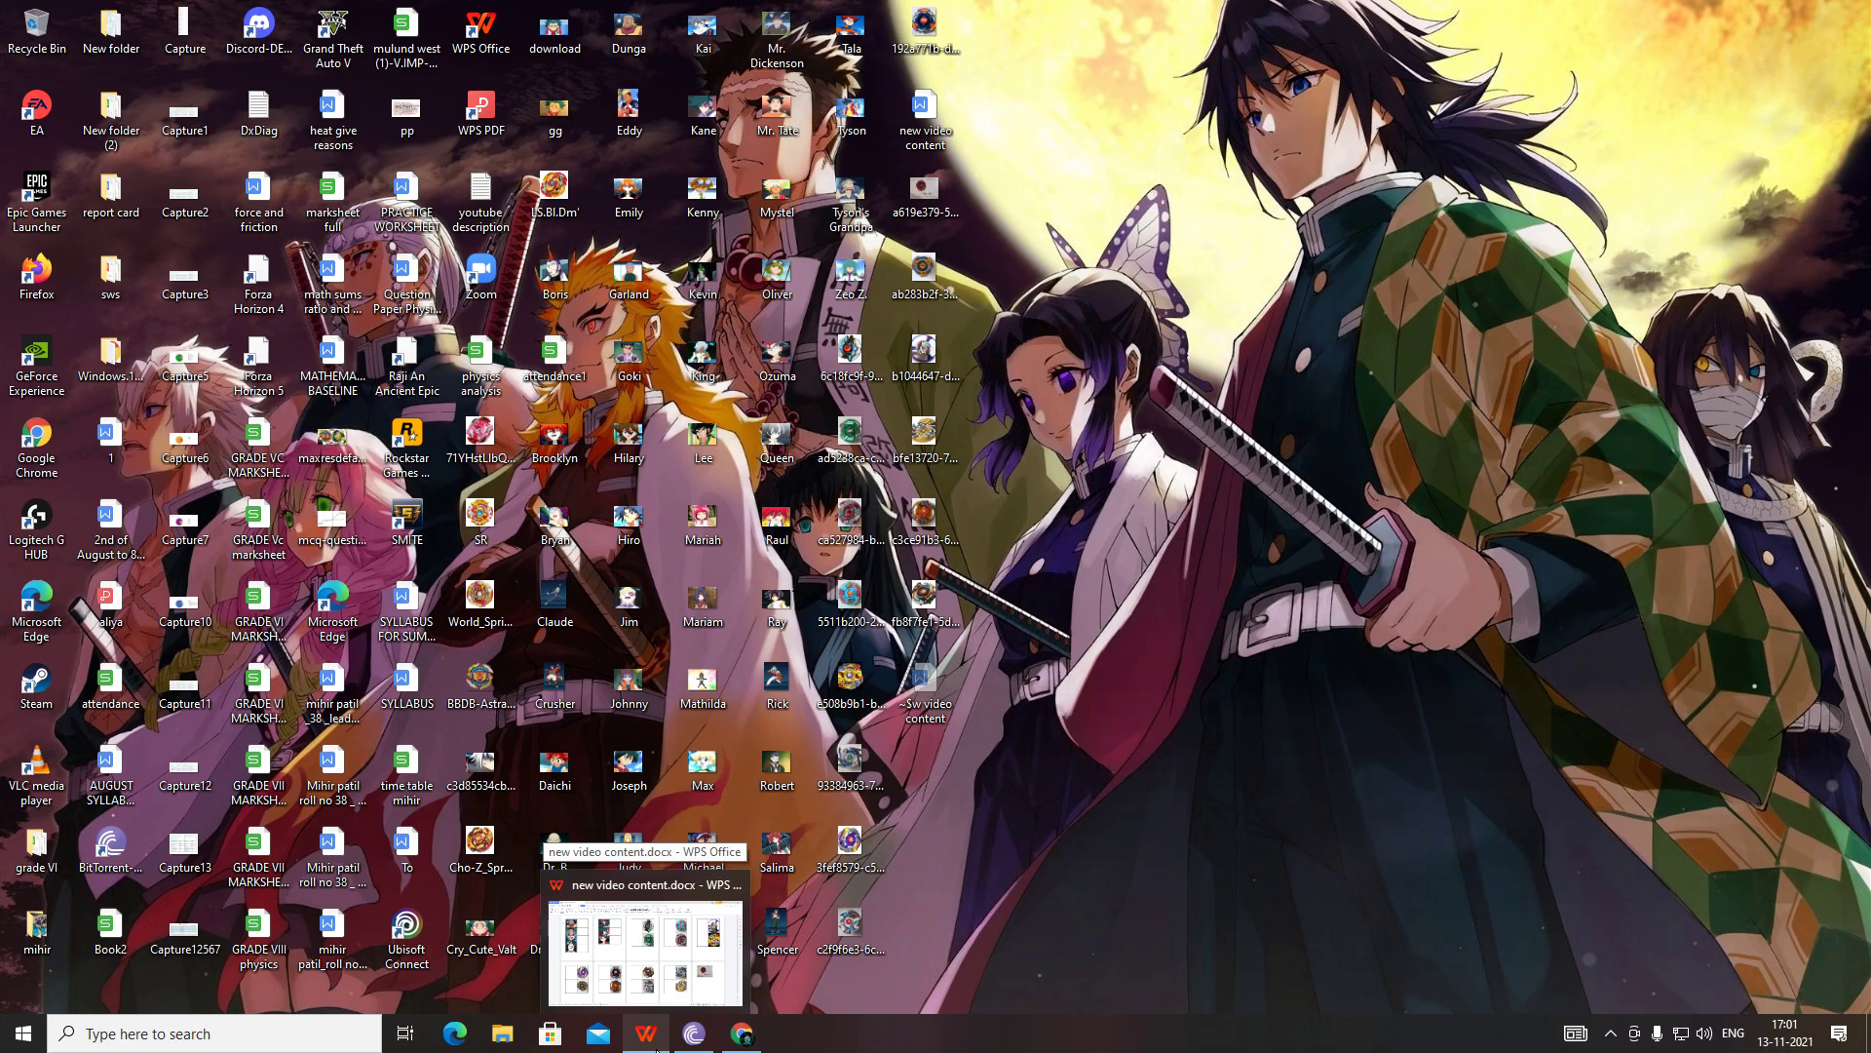
Restore the new video content.docx window from the WPS Office taskbar preview.
left_click(641, 866)
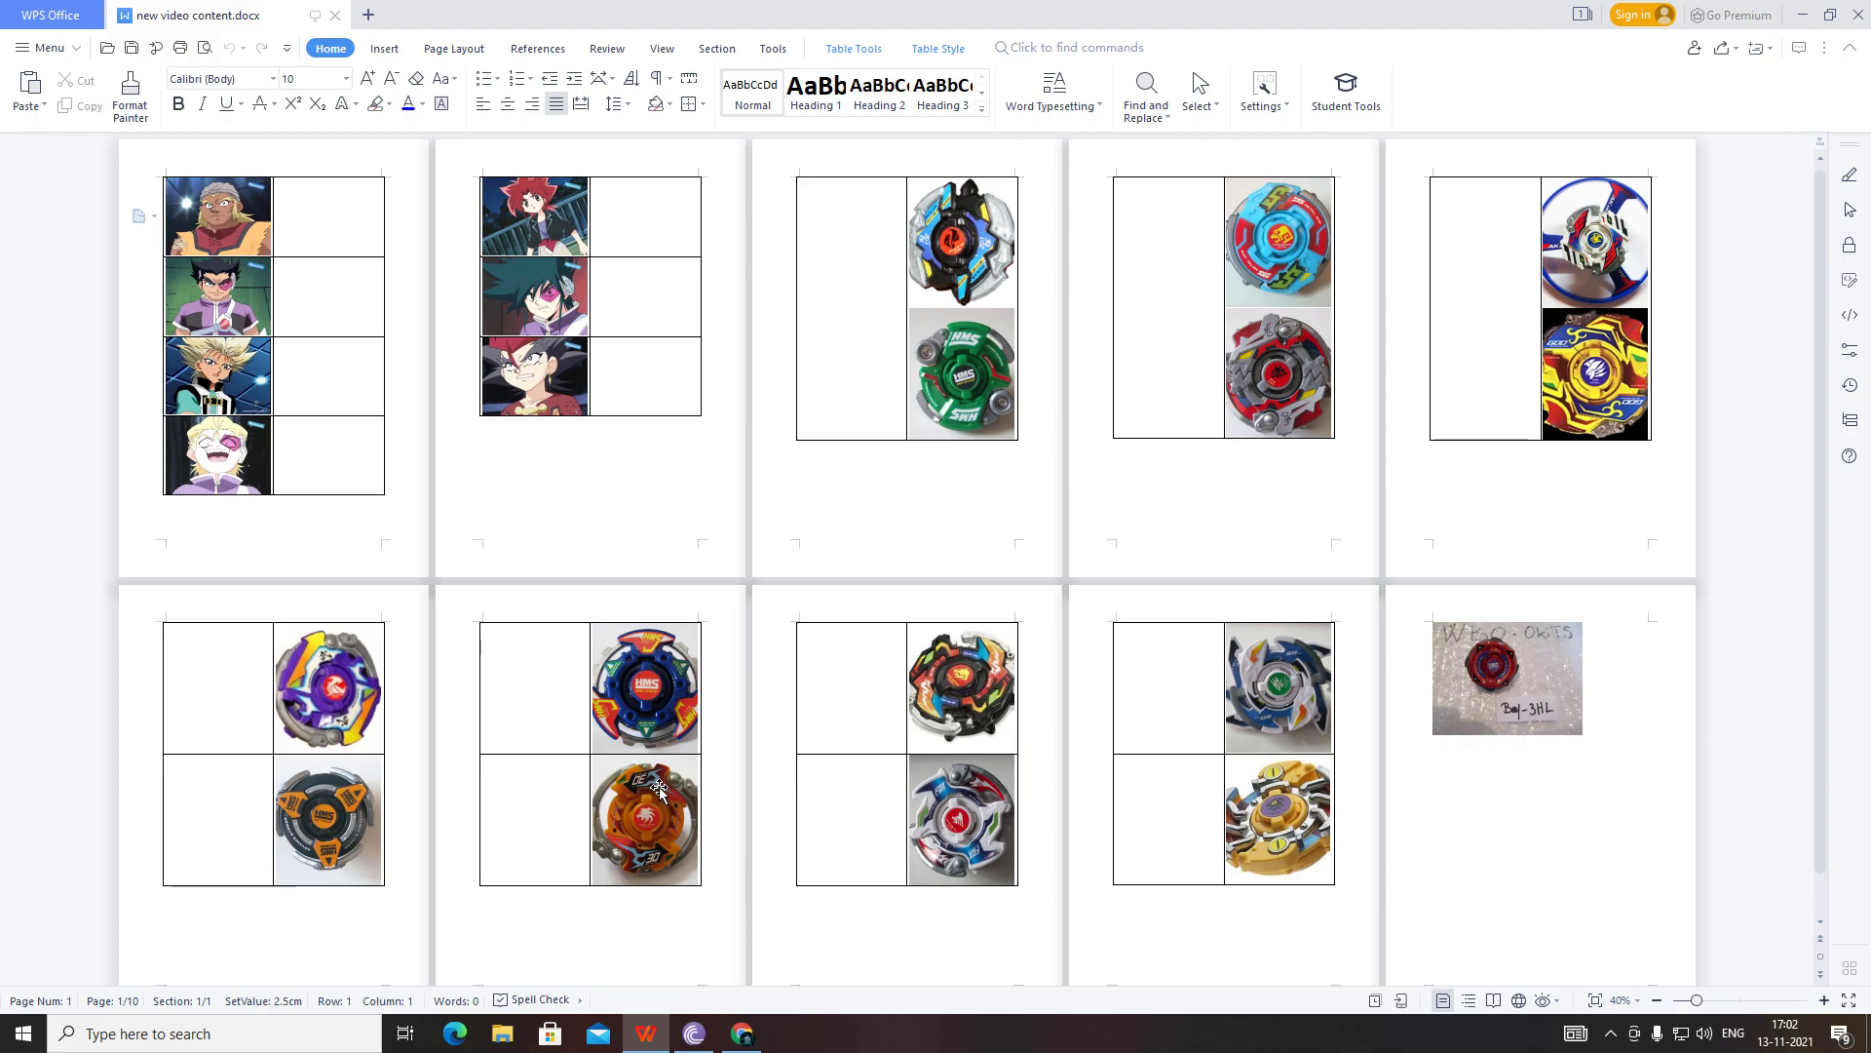
mouse_move(669, 786)
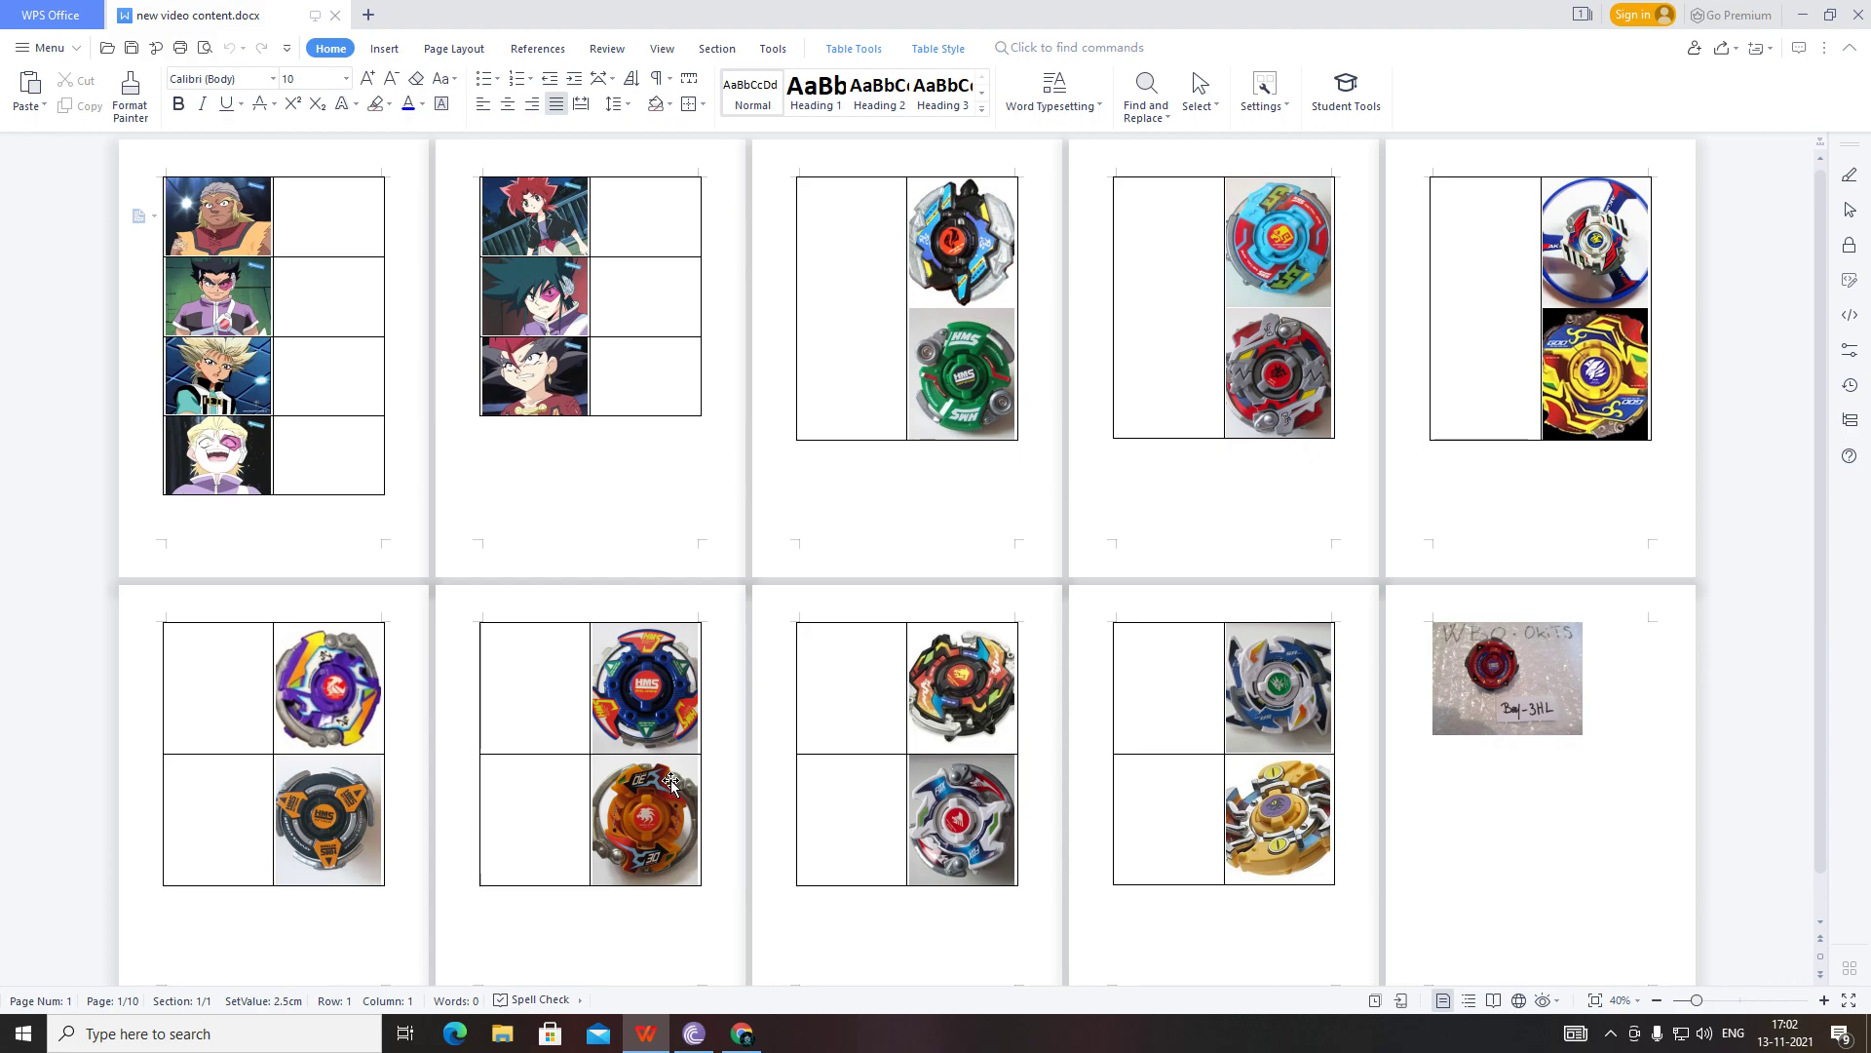
mouse_move(515, 620)
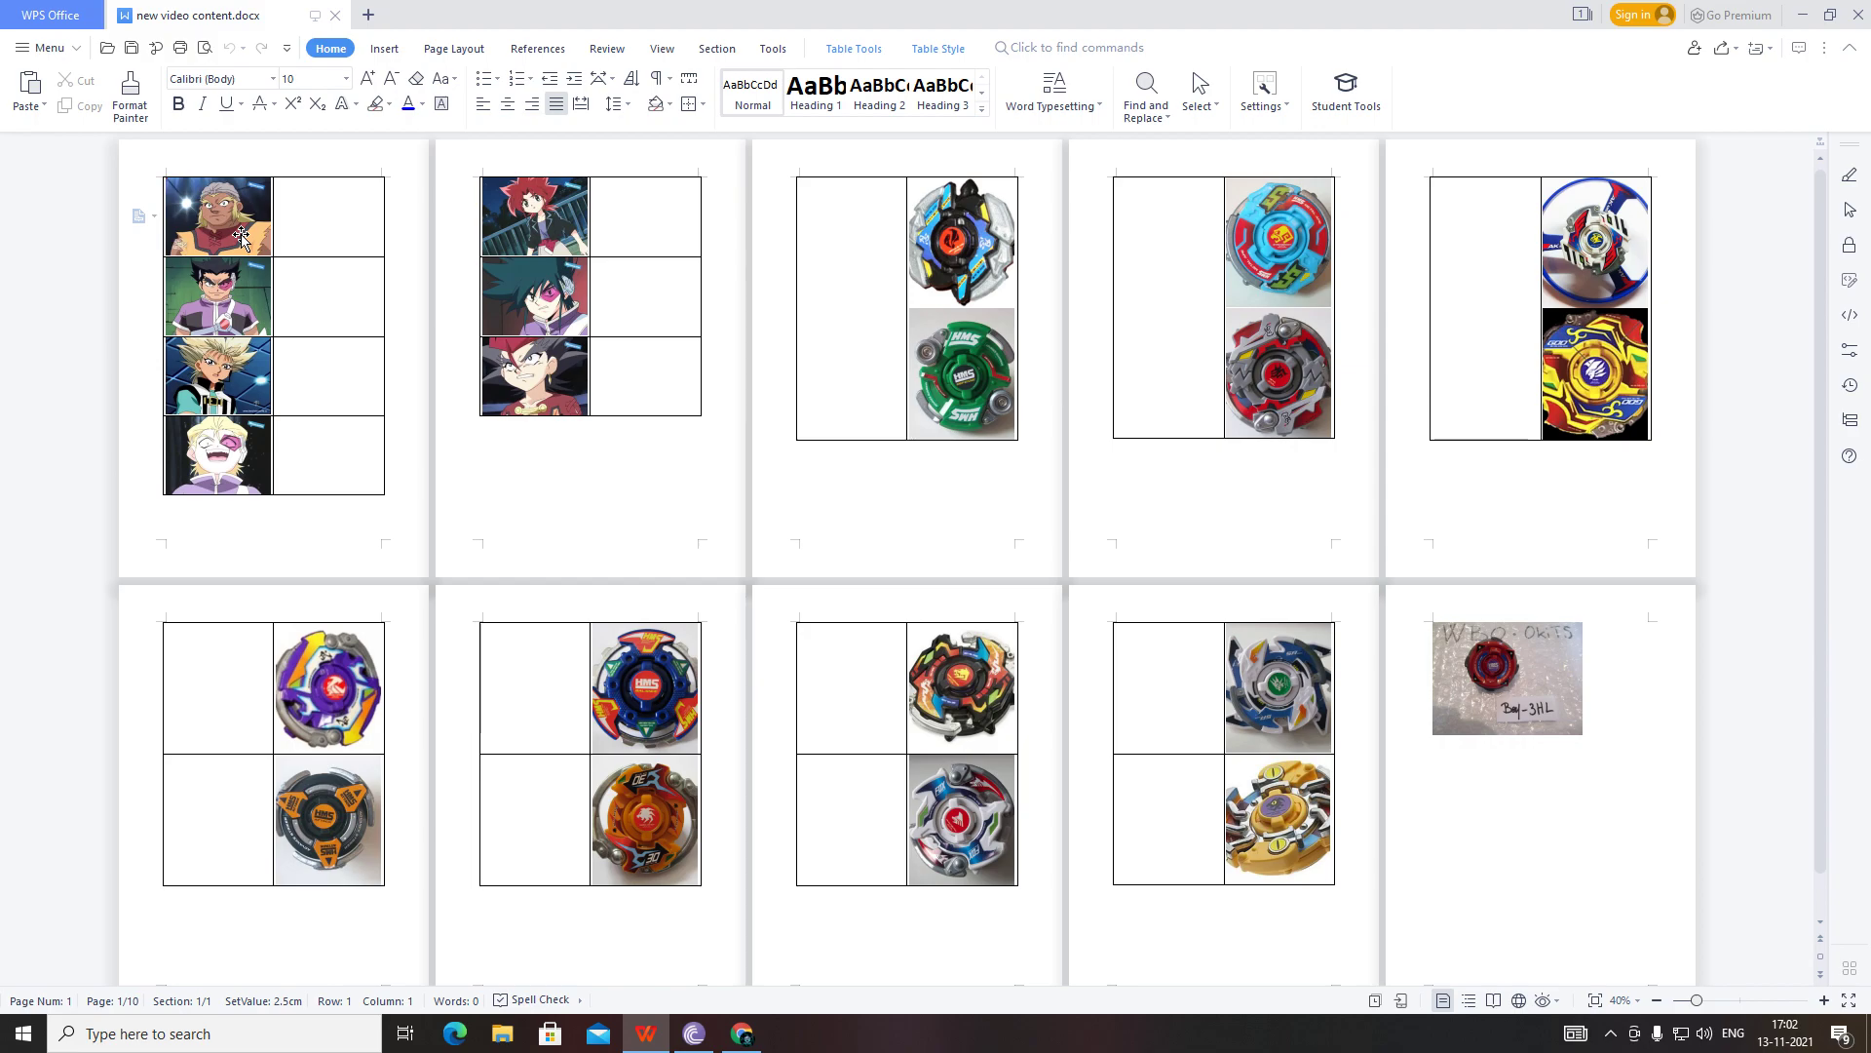
mouse_move(366, 287)
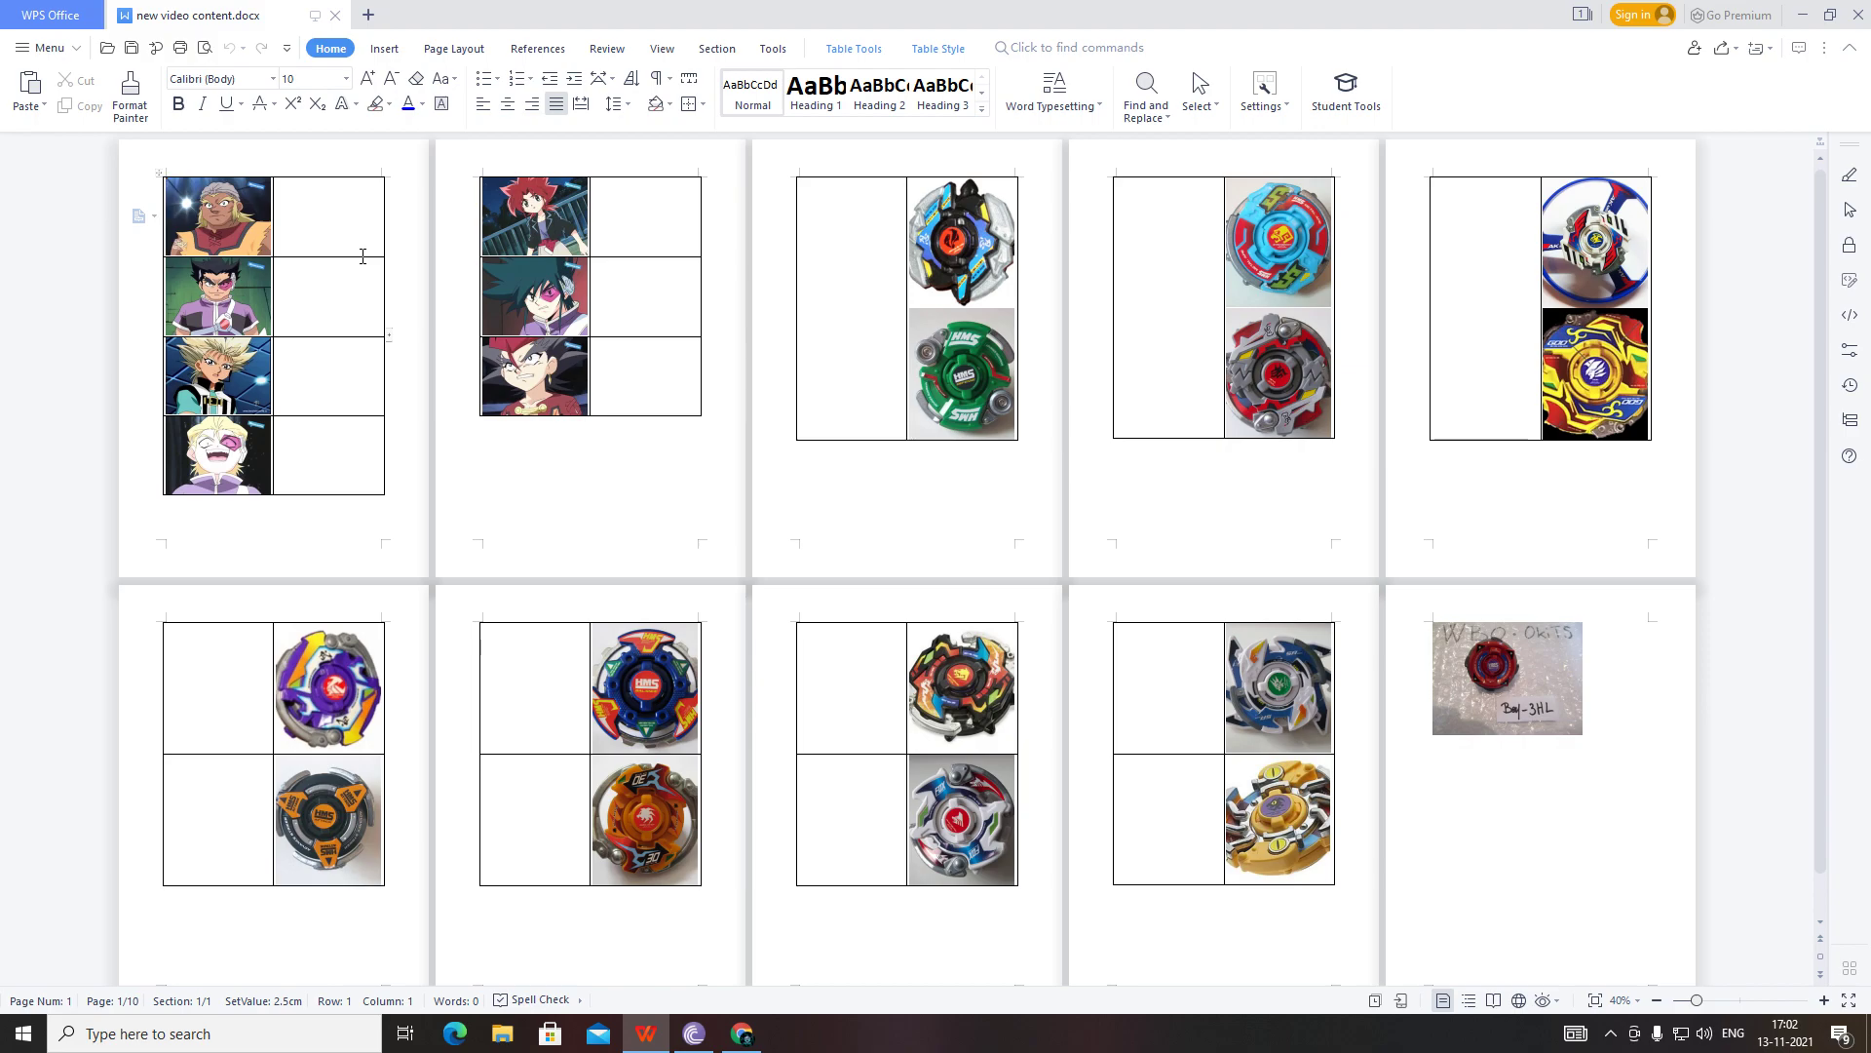
Select the blue Beyblade picture on page 4 to move it beside the first portrait.
left_click(1276, 243)
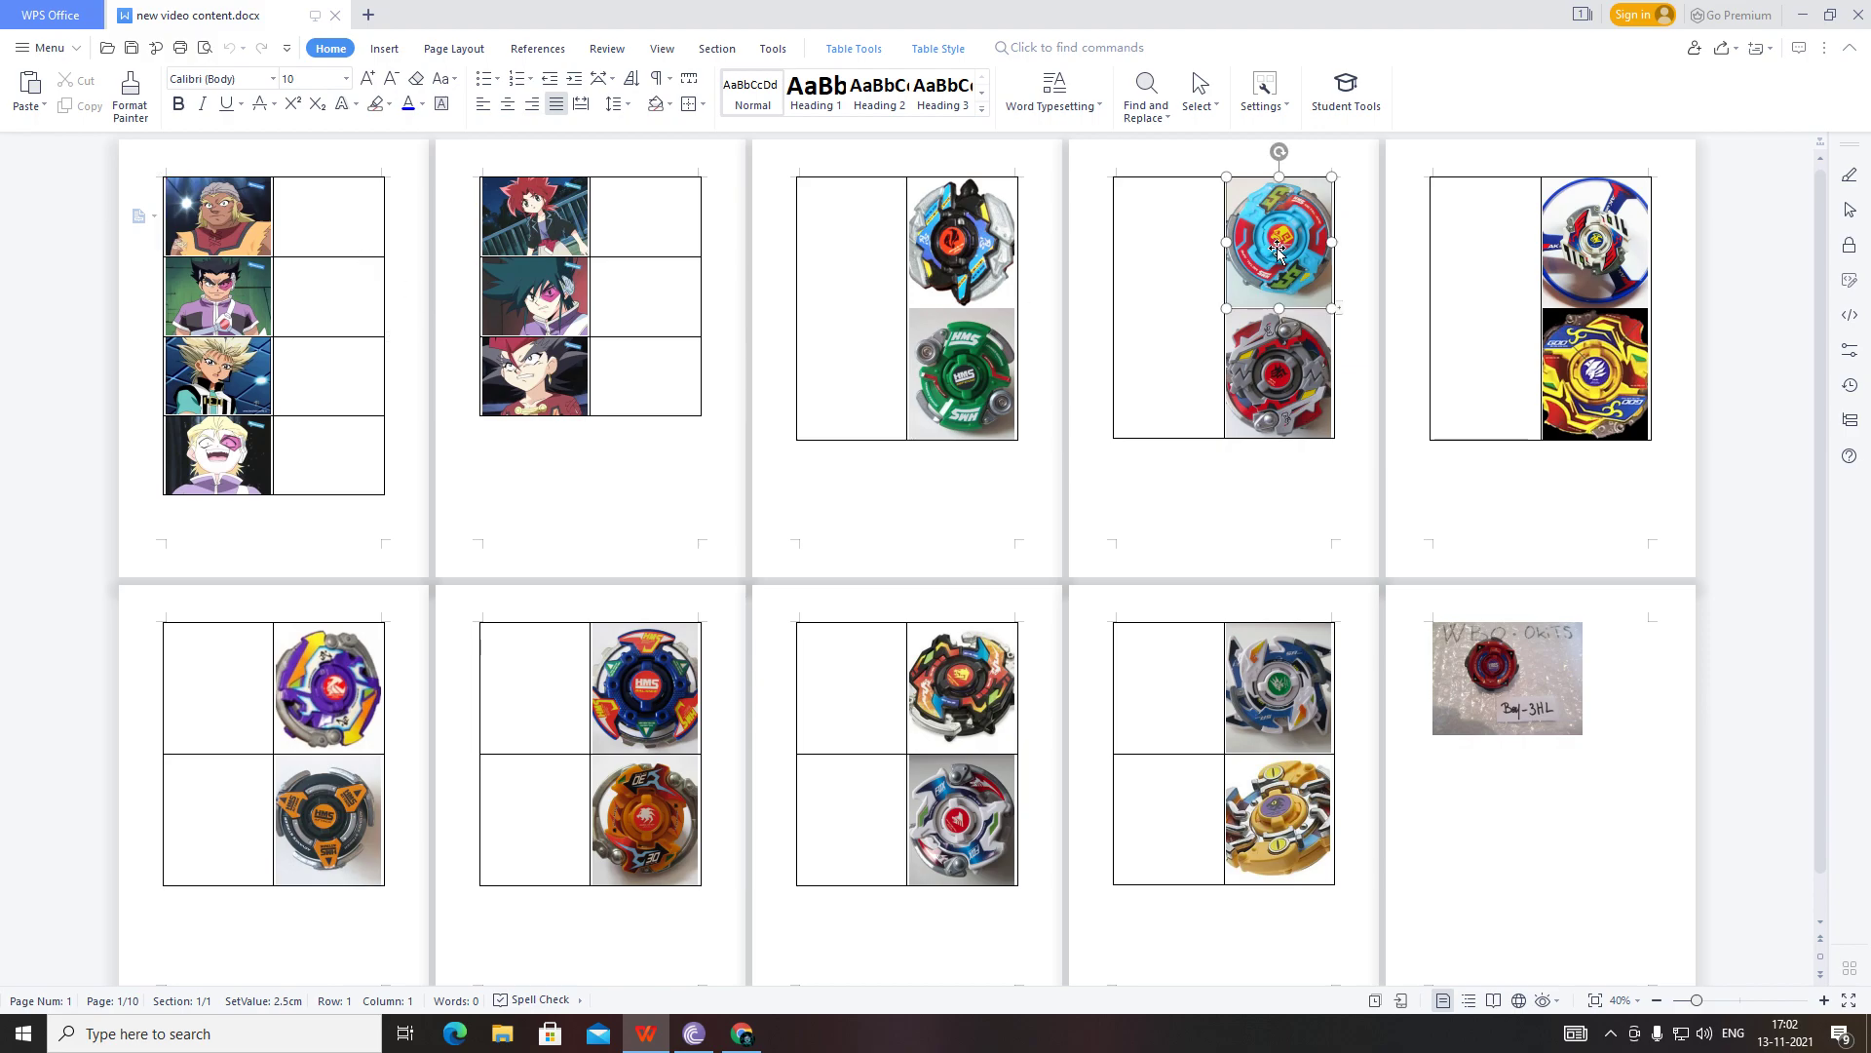
left_click(1279, 245)
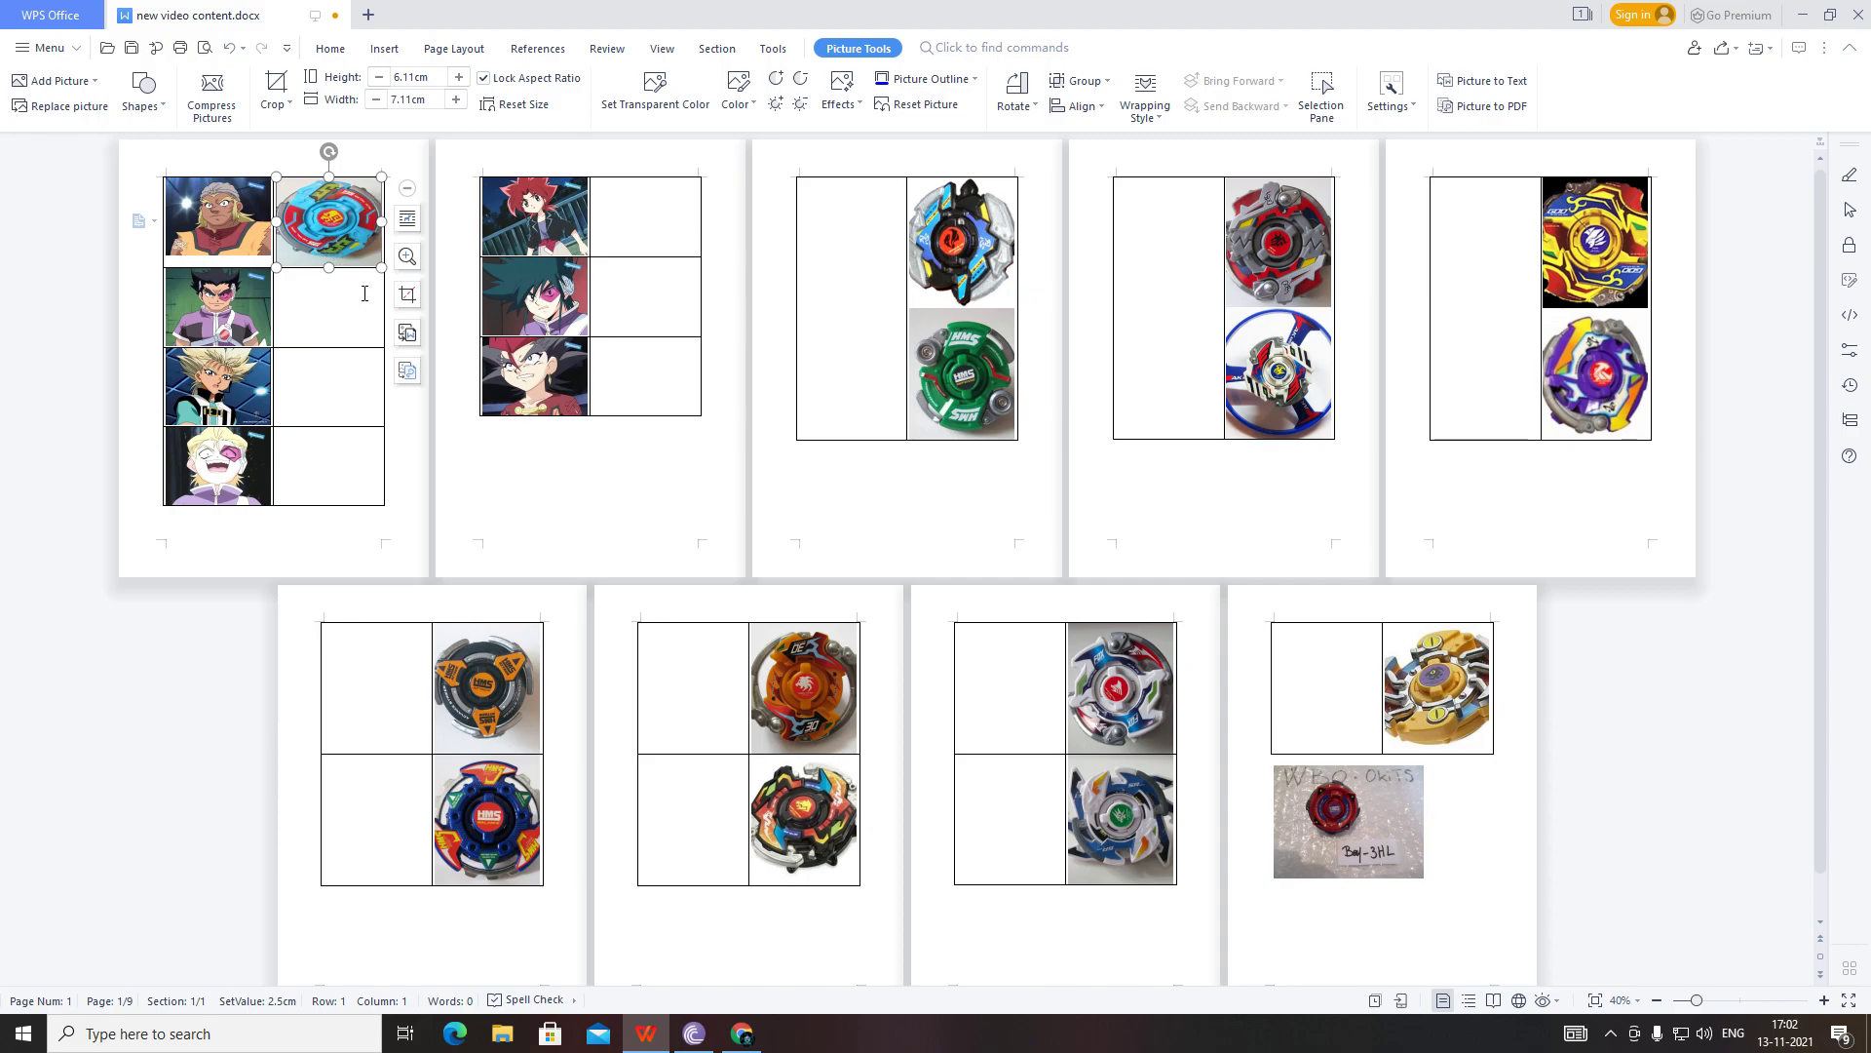
mouse_move(308, 267)
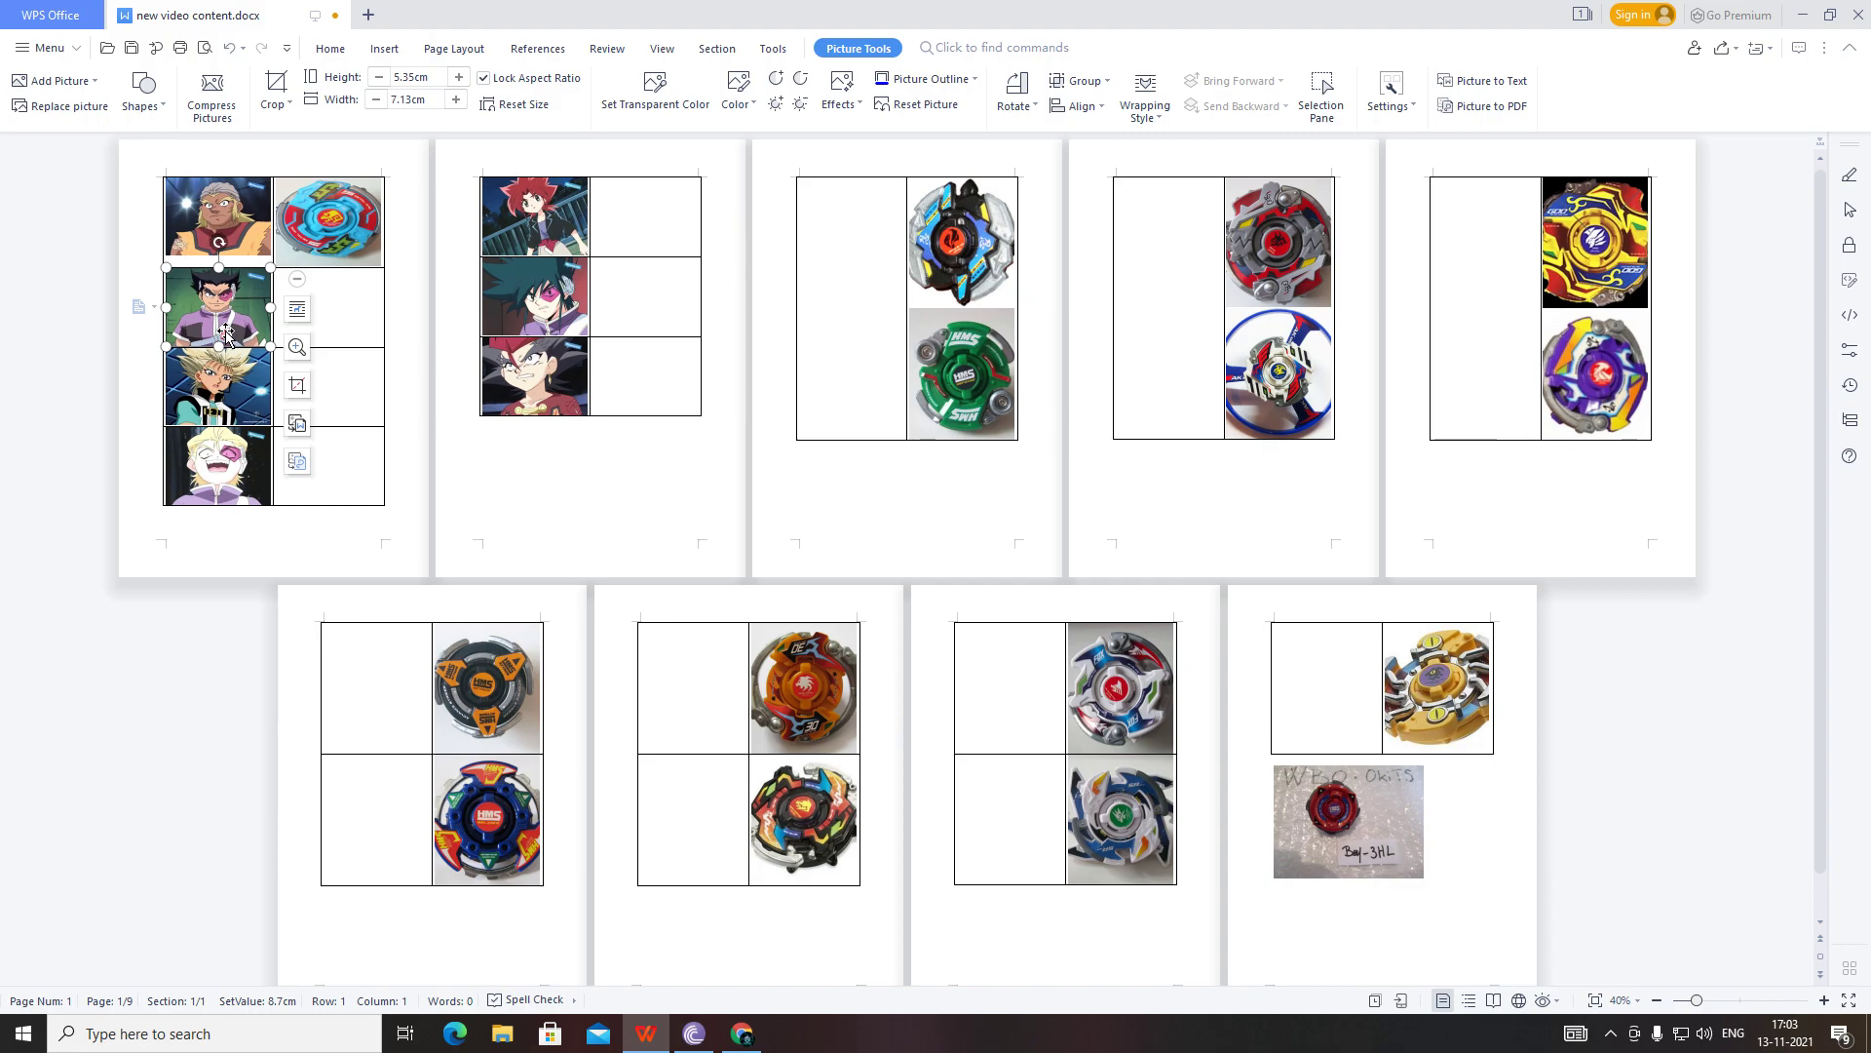
mouse_move(205, 366)
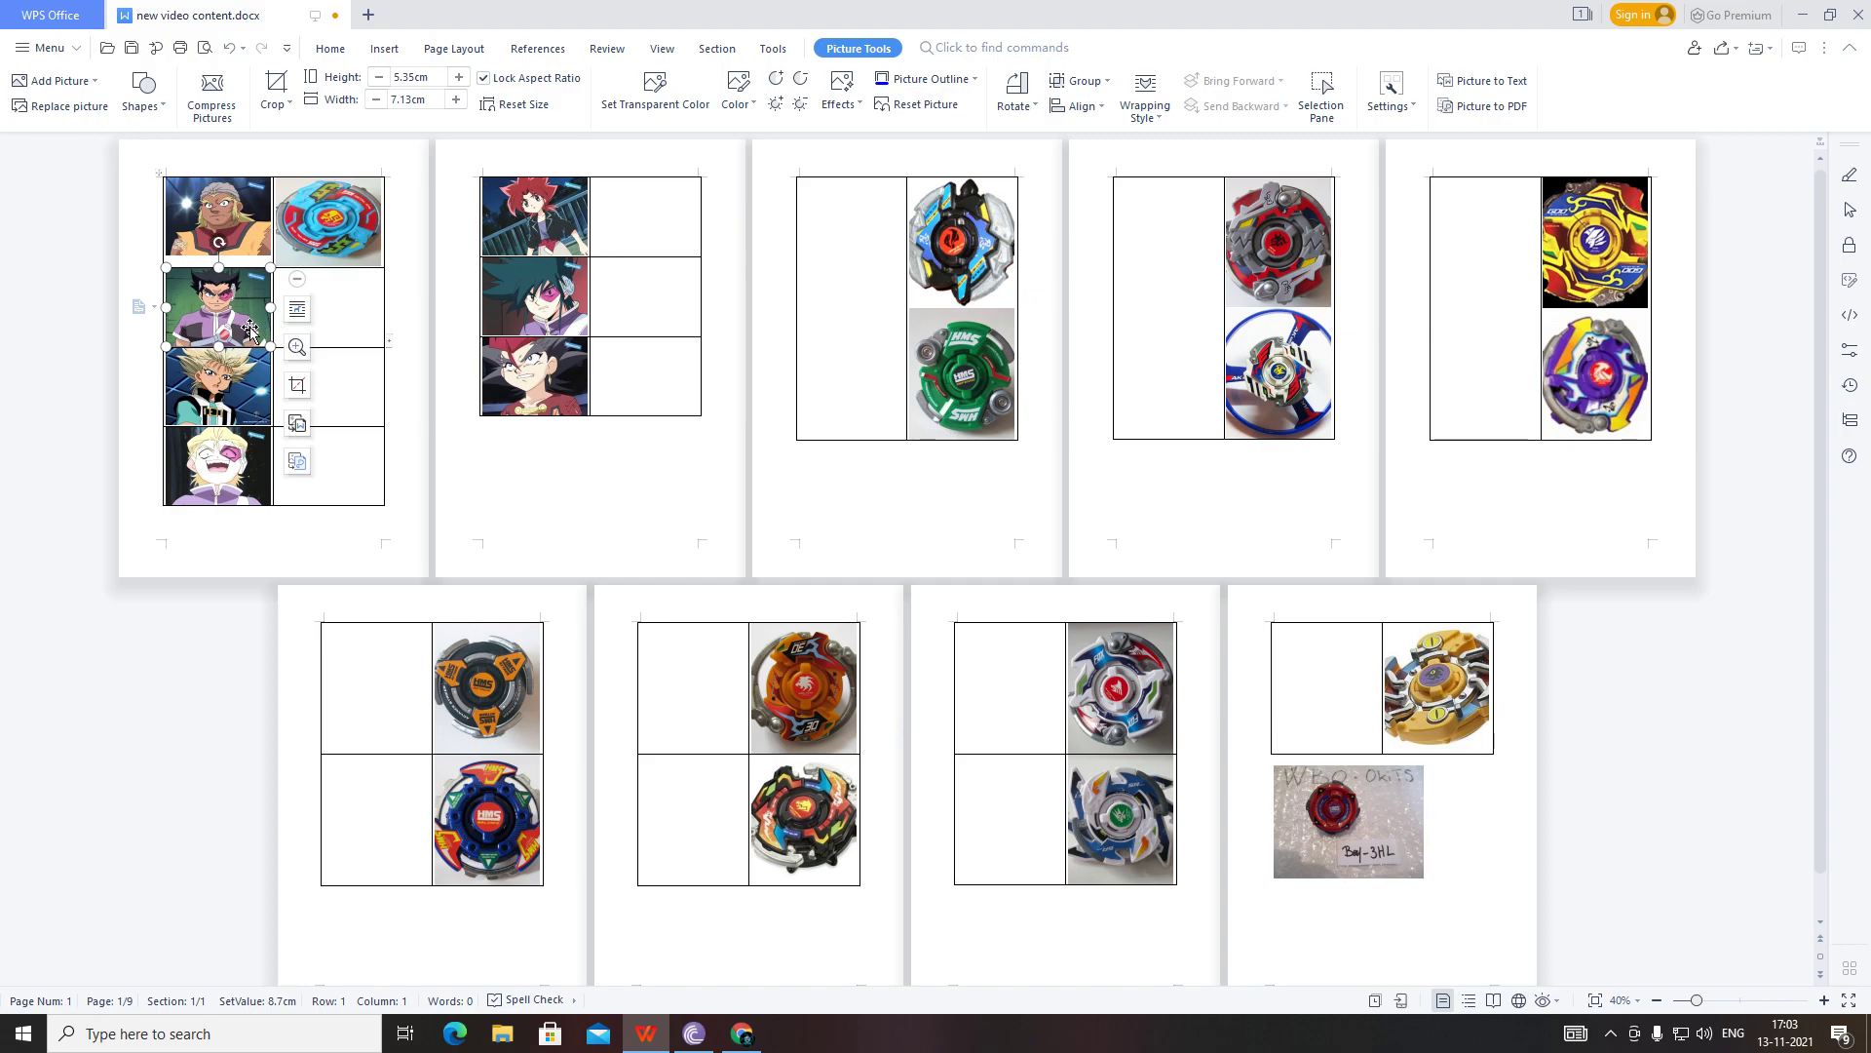
mouse_move(977, 399)
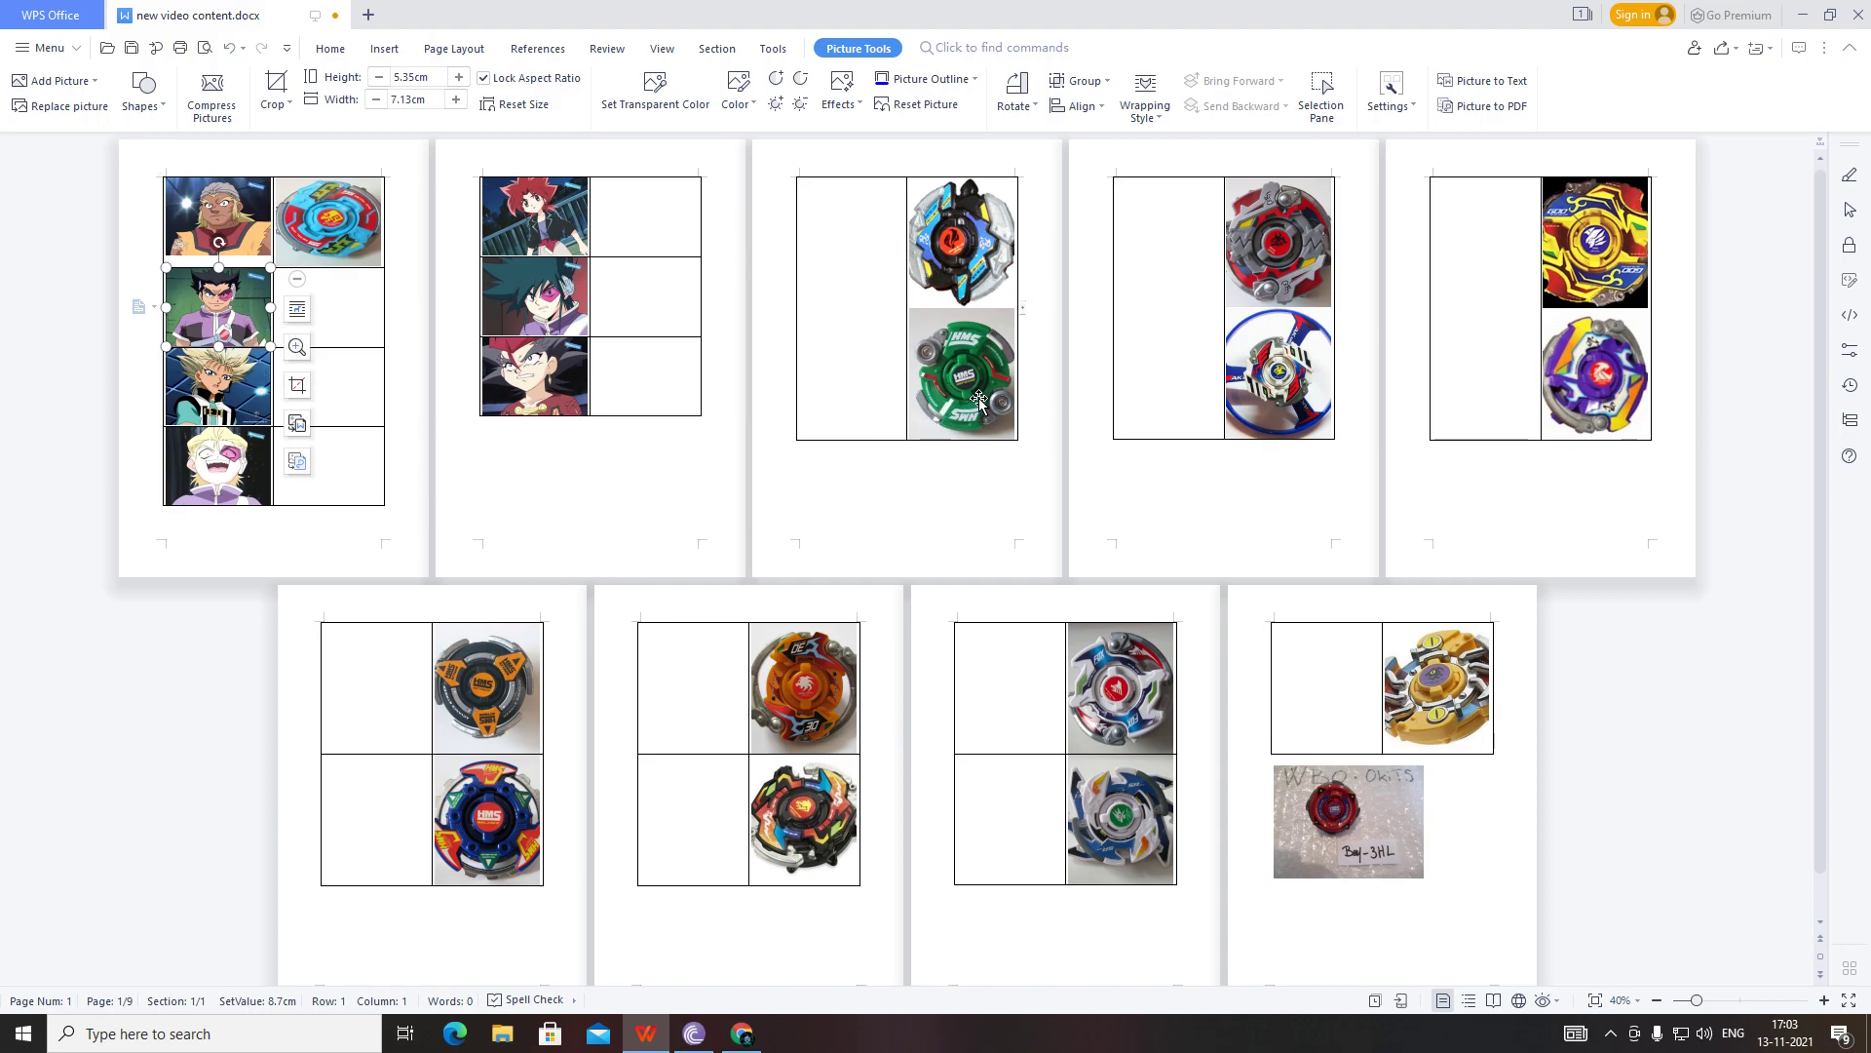
mouse_move(950, 414)
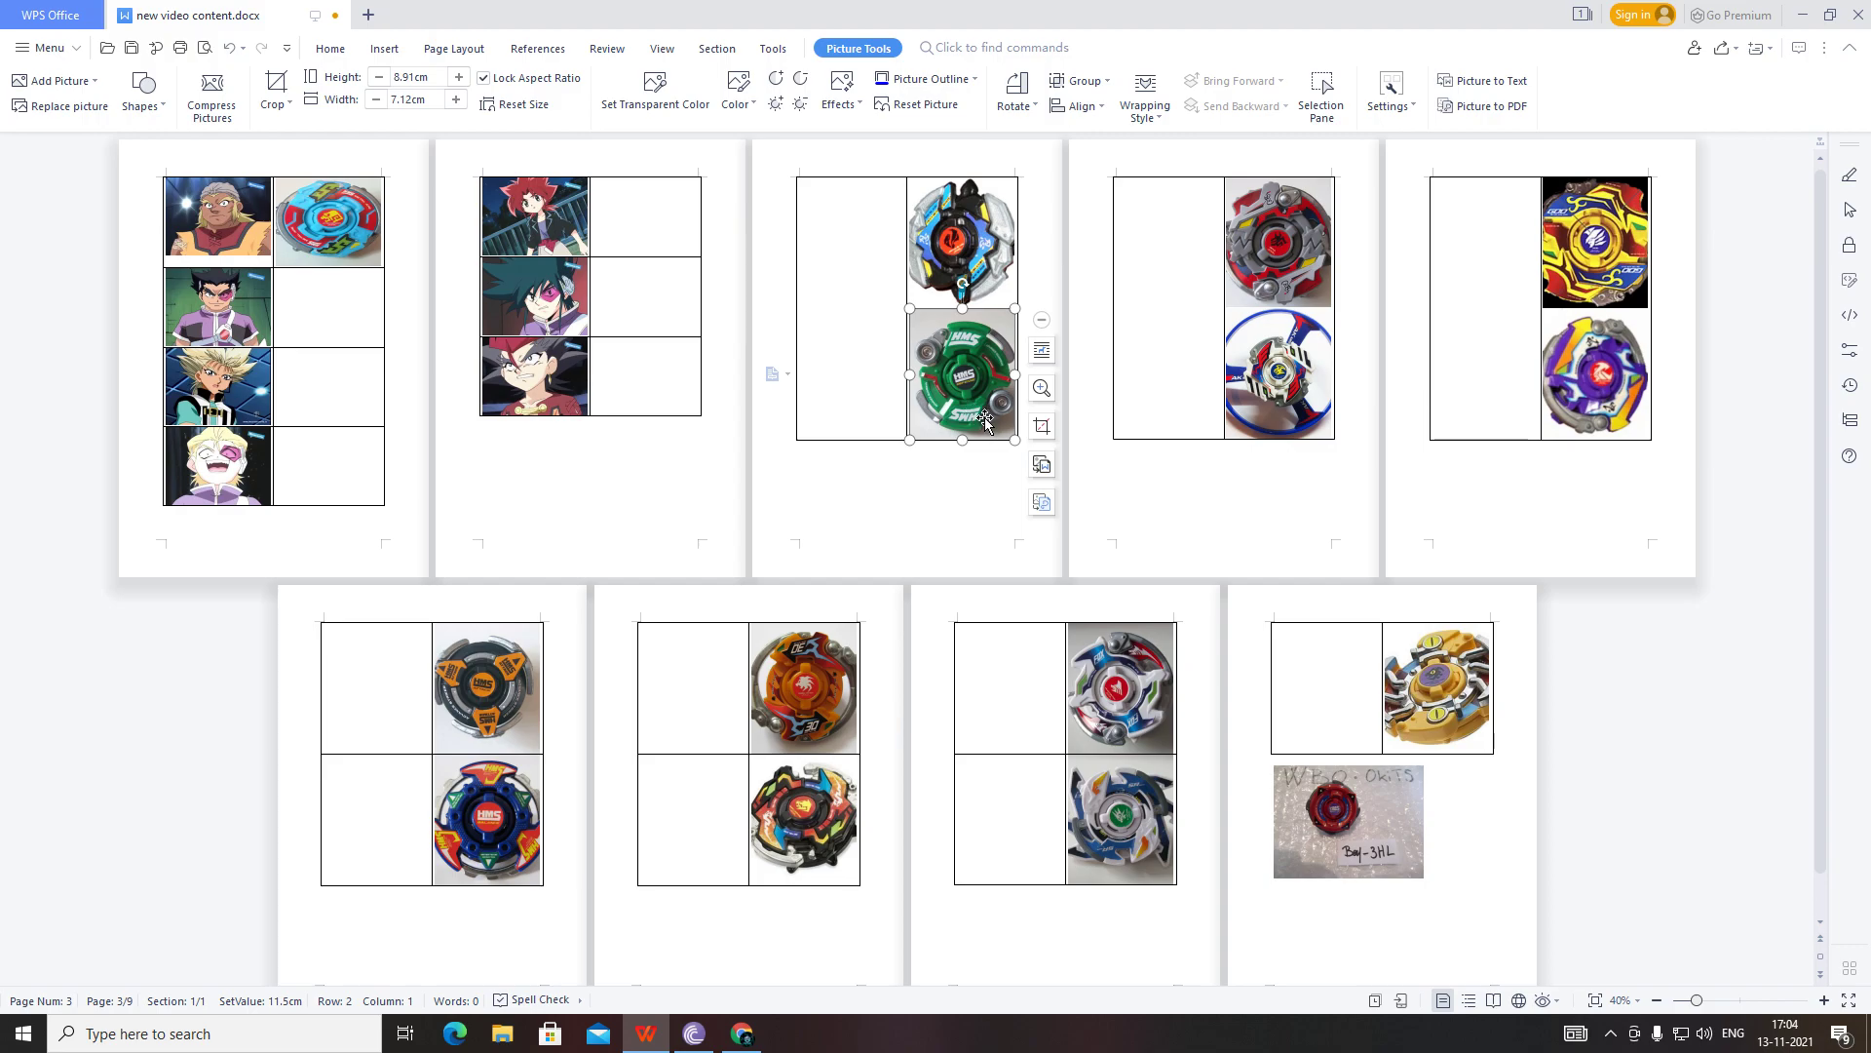
mouse_move(985, 411)
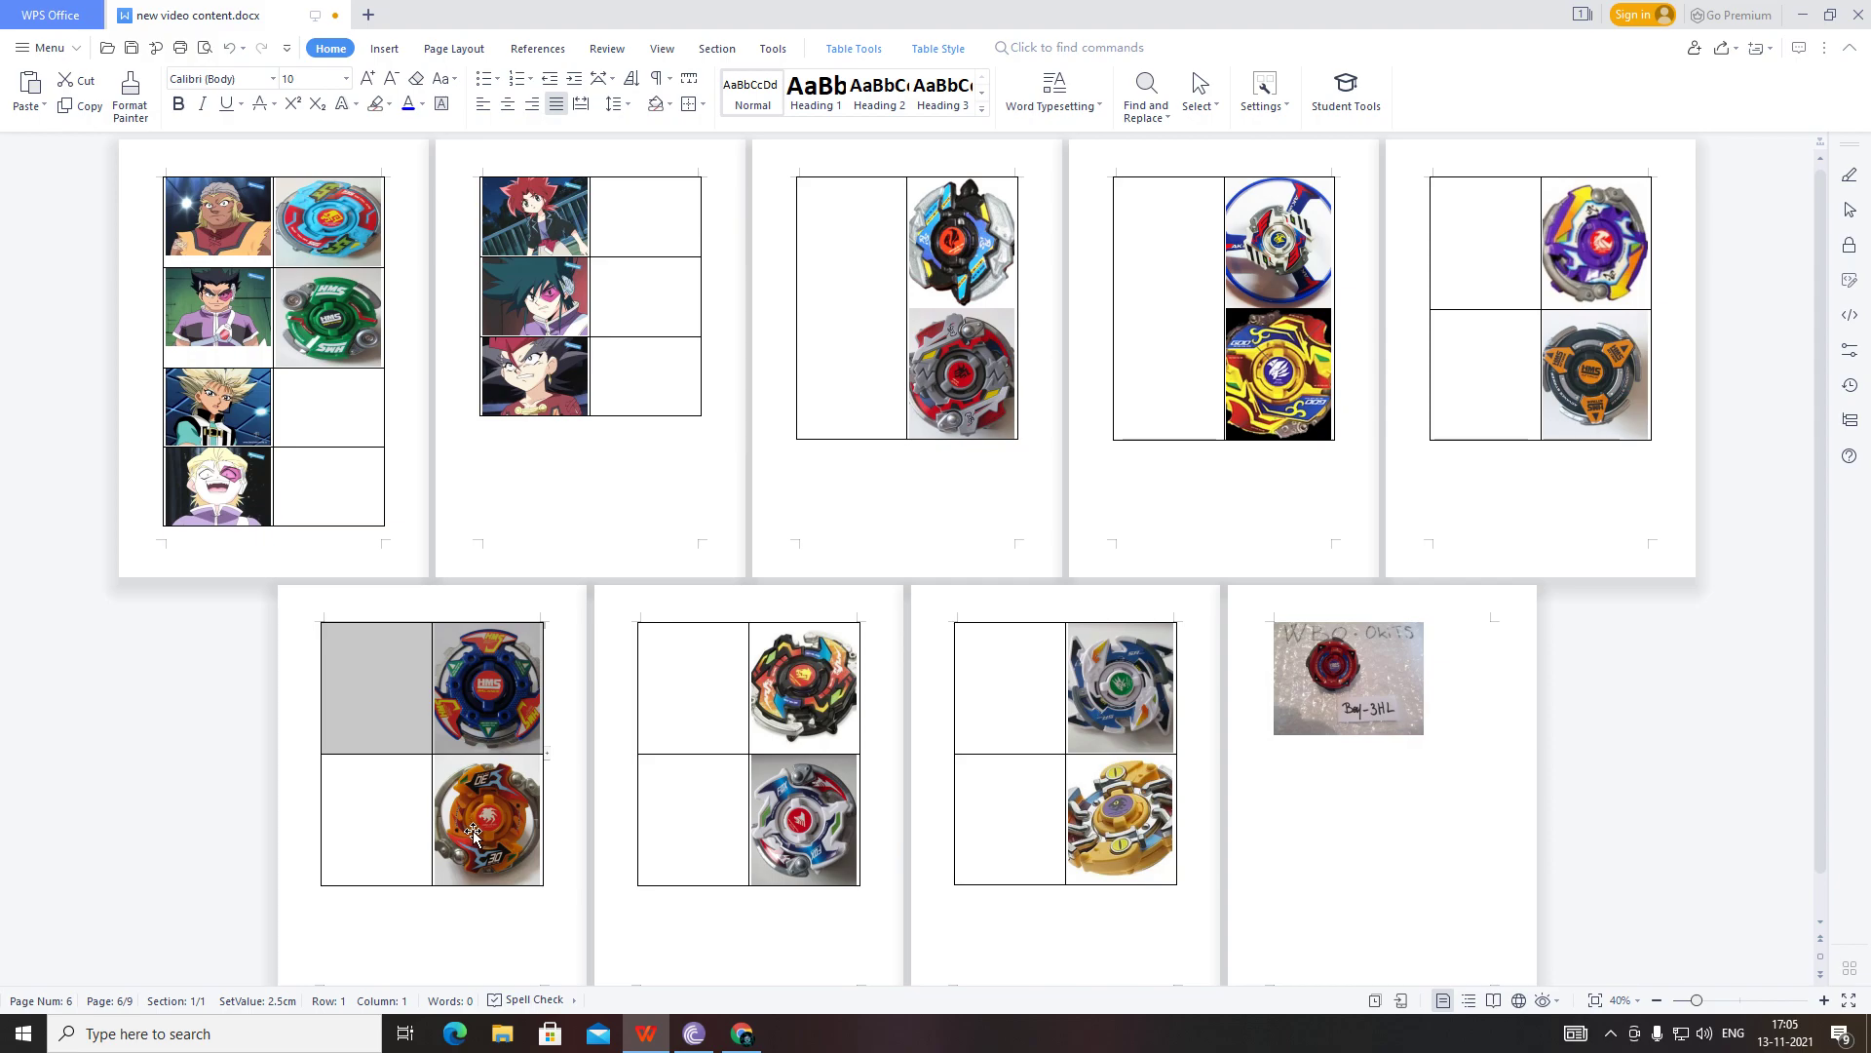
Move the orange Beyblade beside page 1's third portrait and drag its handle to fit the row.
left_click(487, 821)
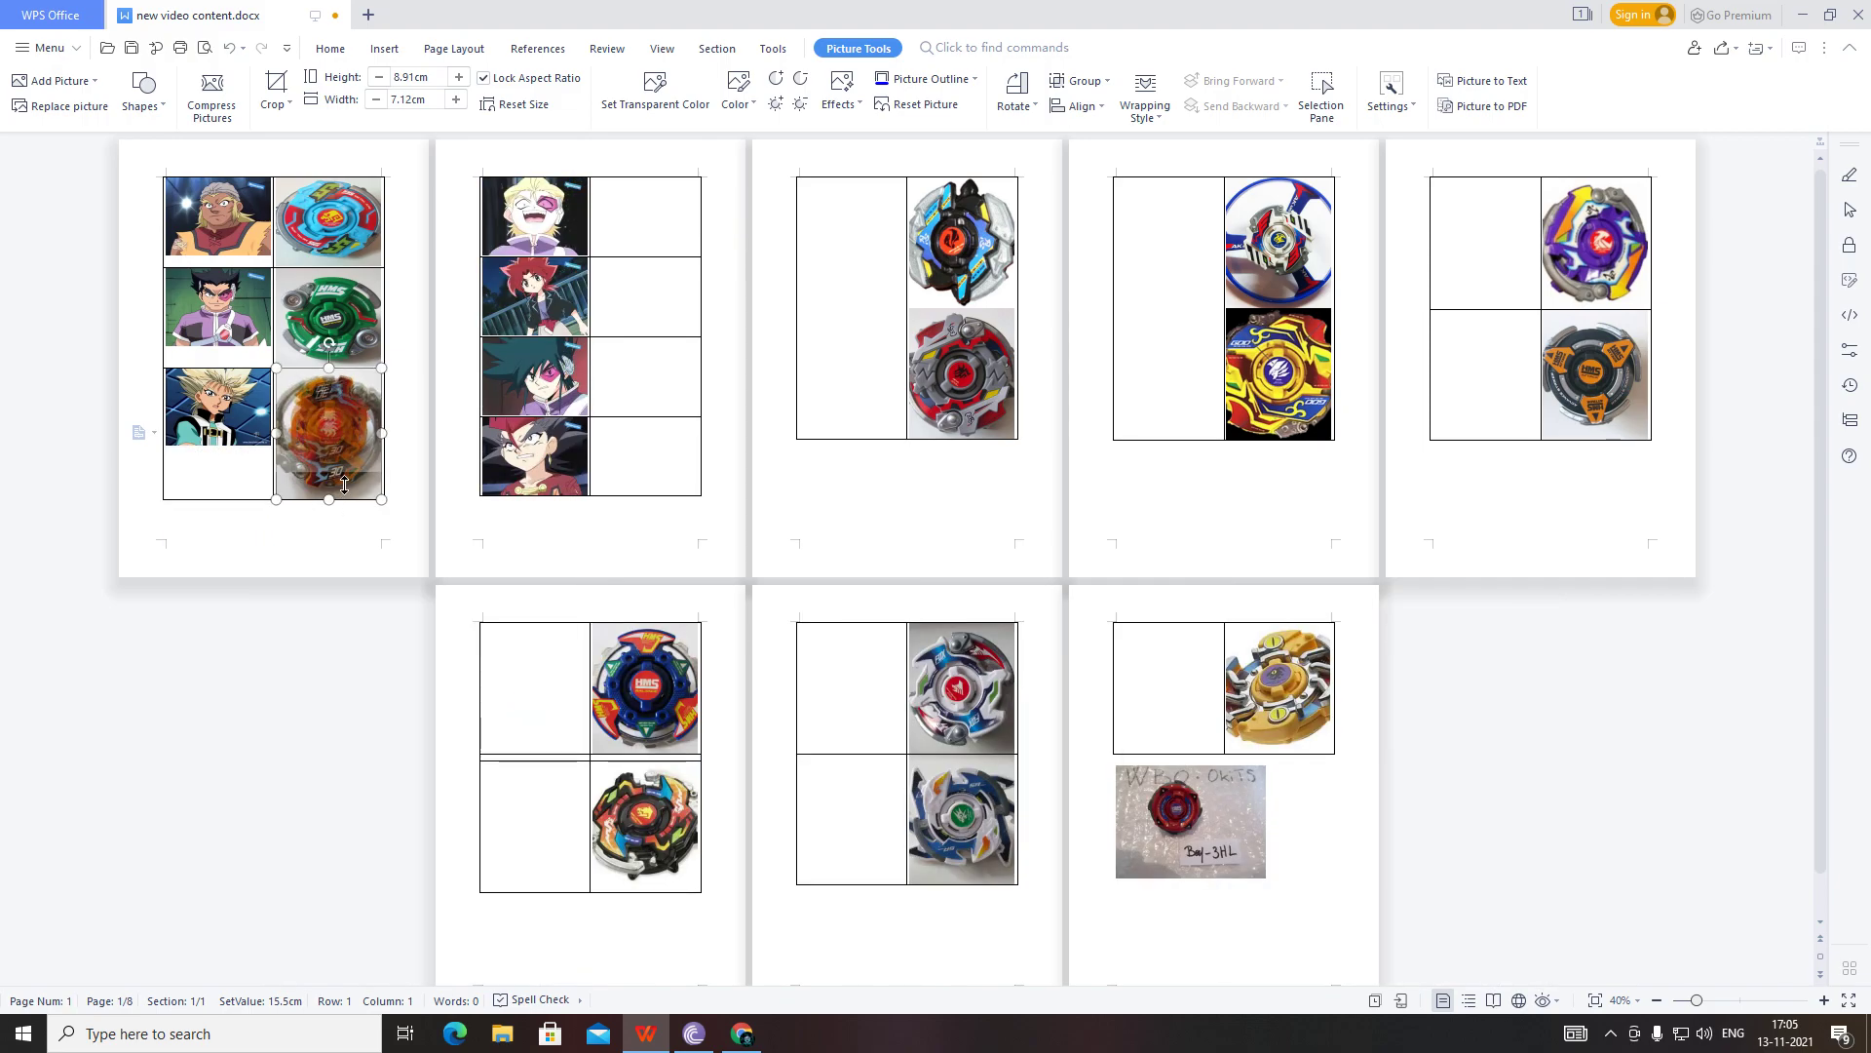
left_click_drag(330, 497, 329, 468)
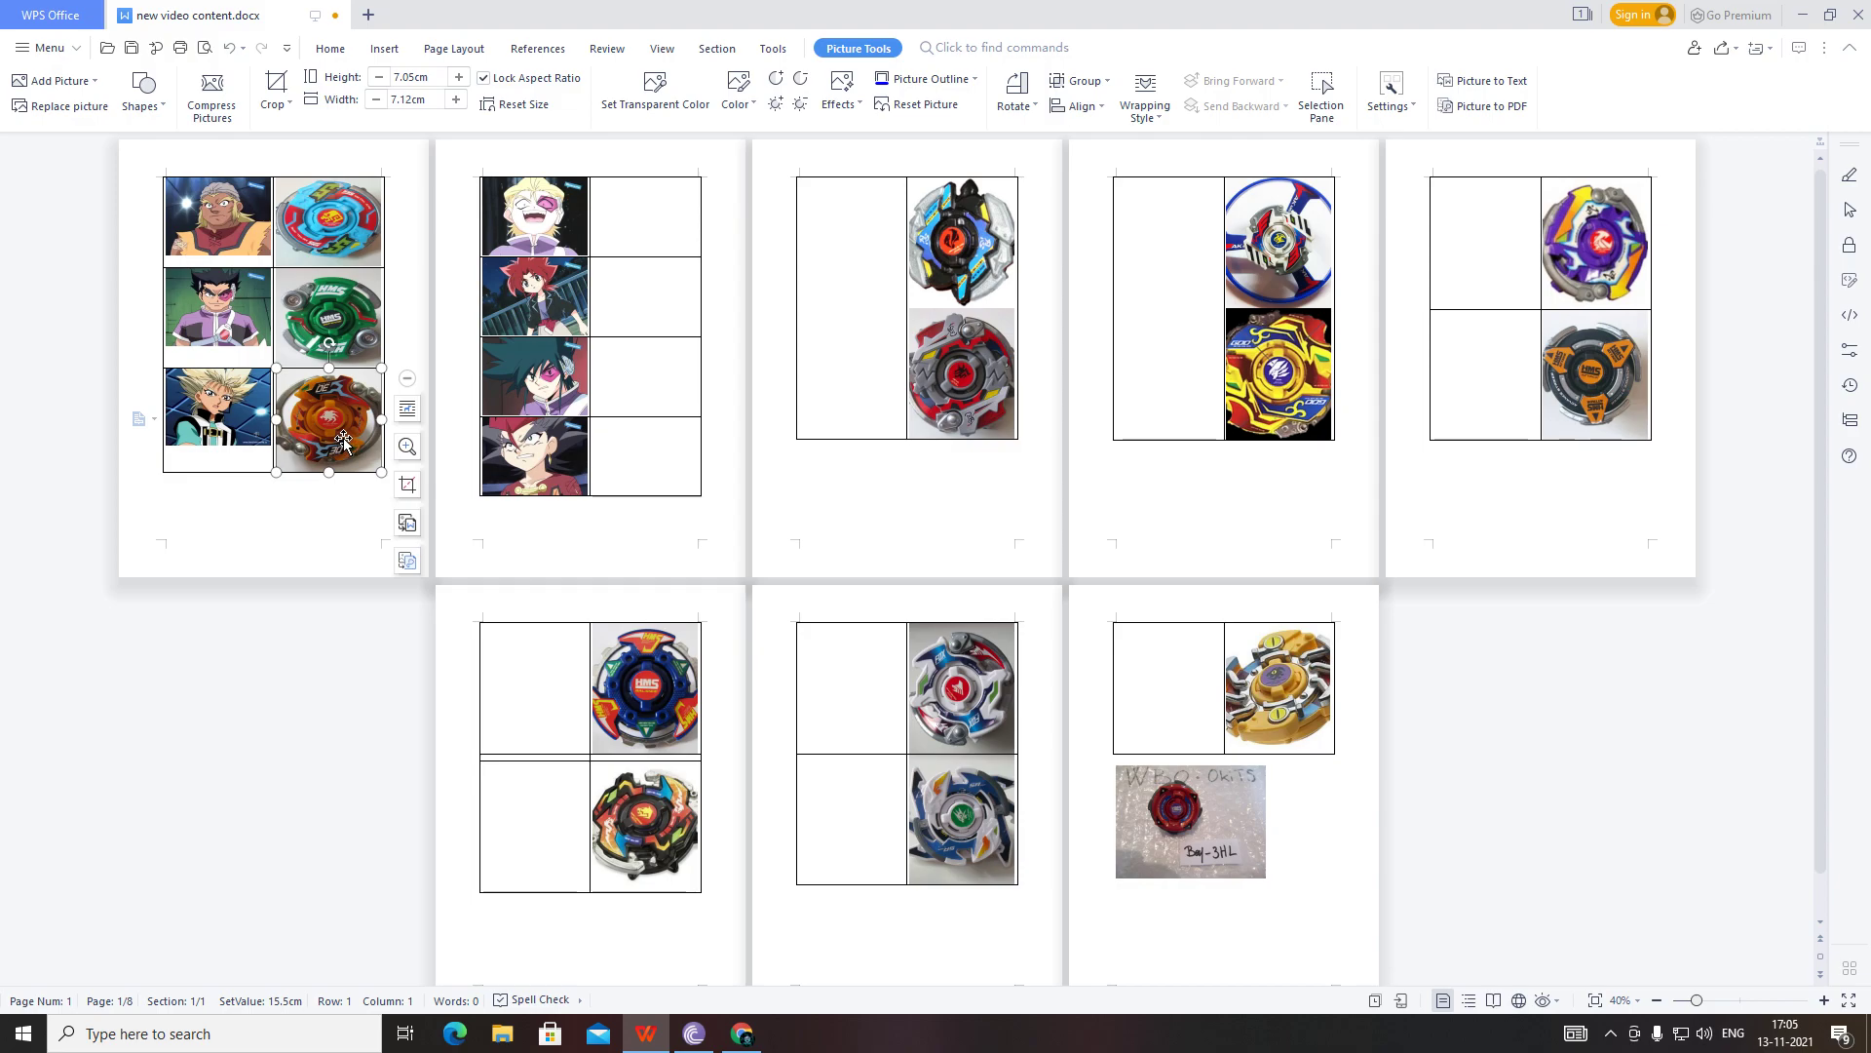
mouse_move(407, 486)
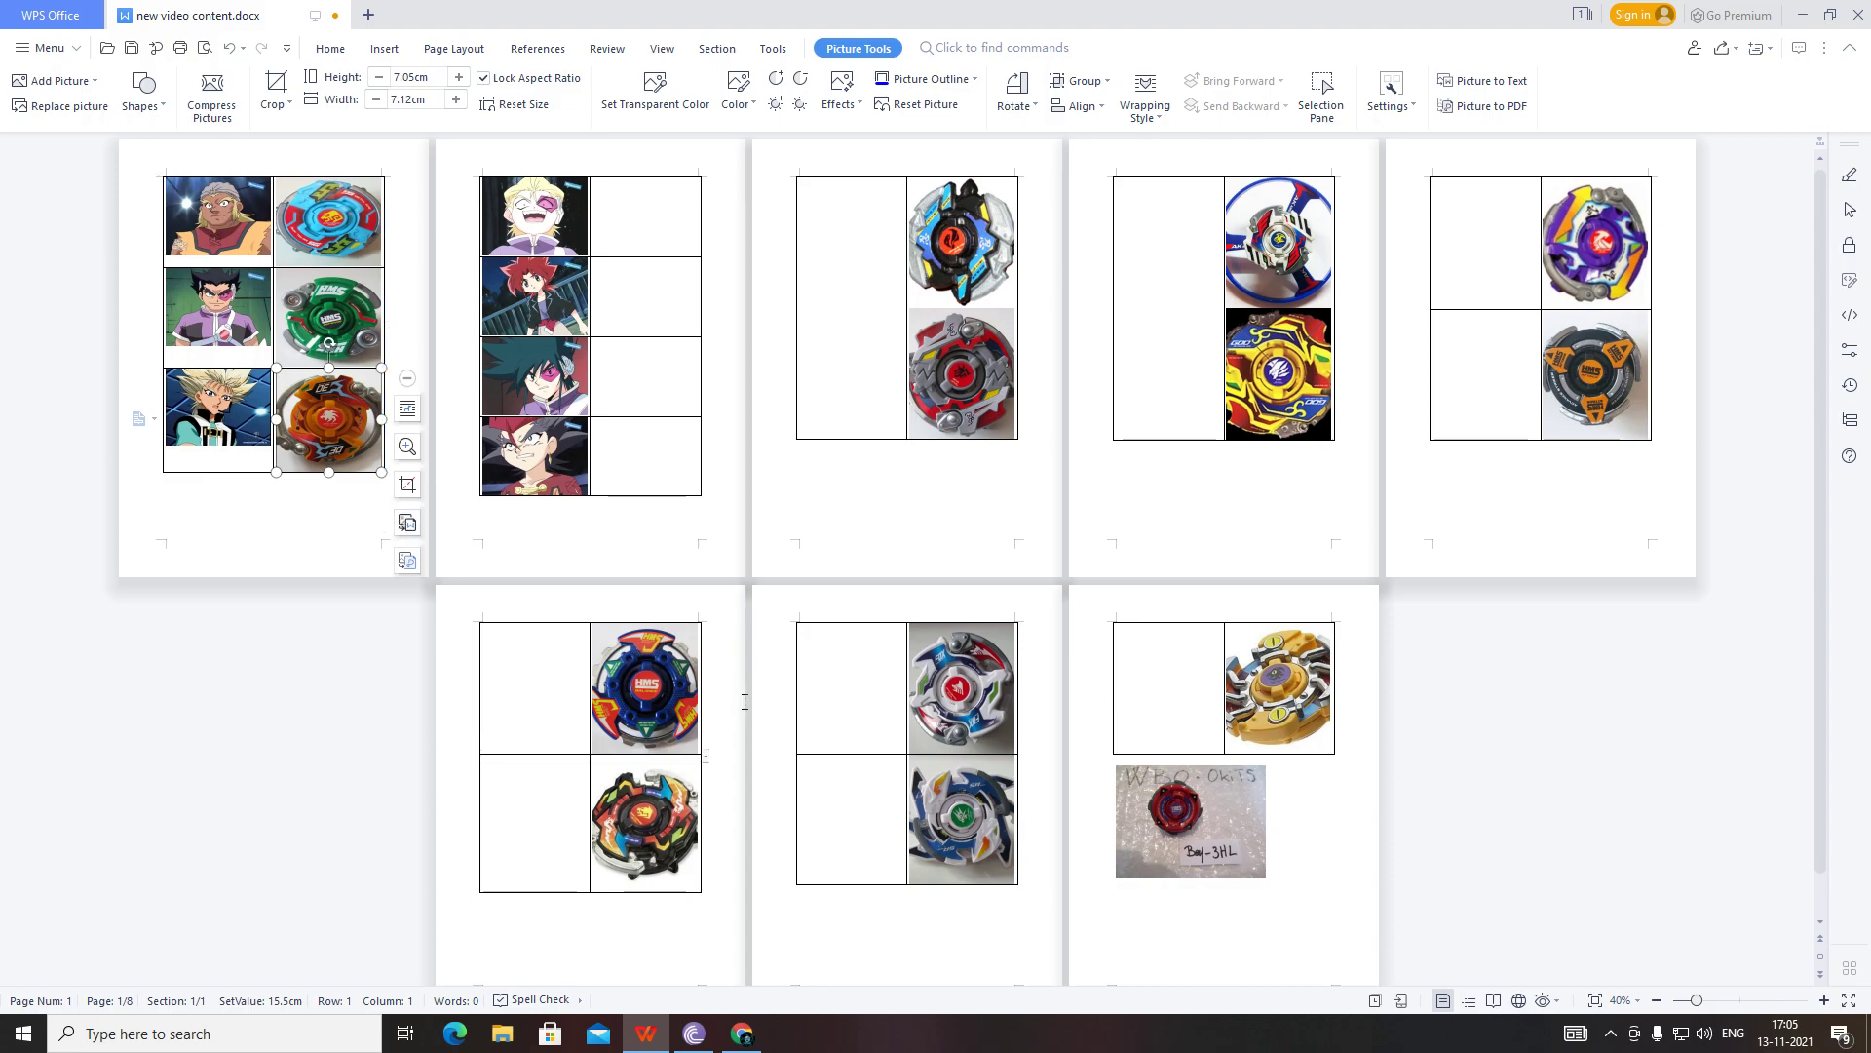
mouse_move(743, 696)
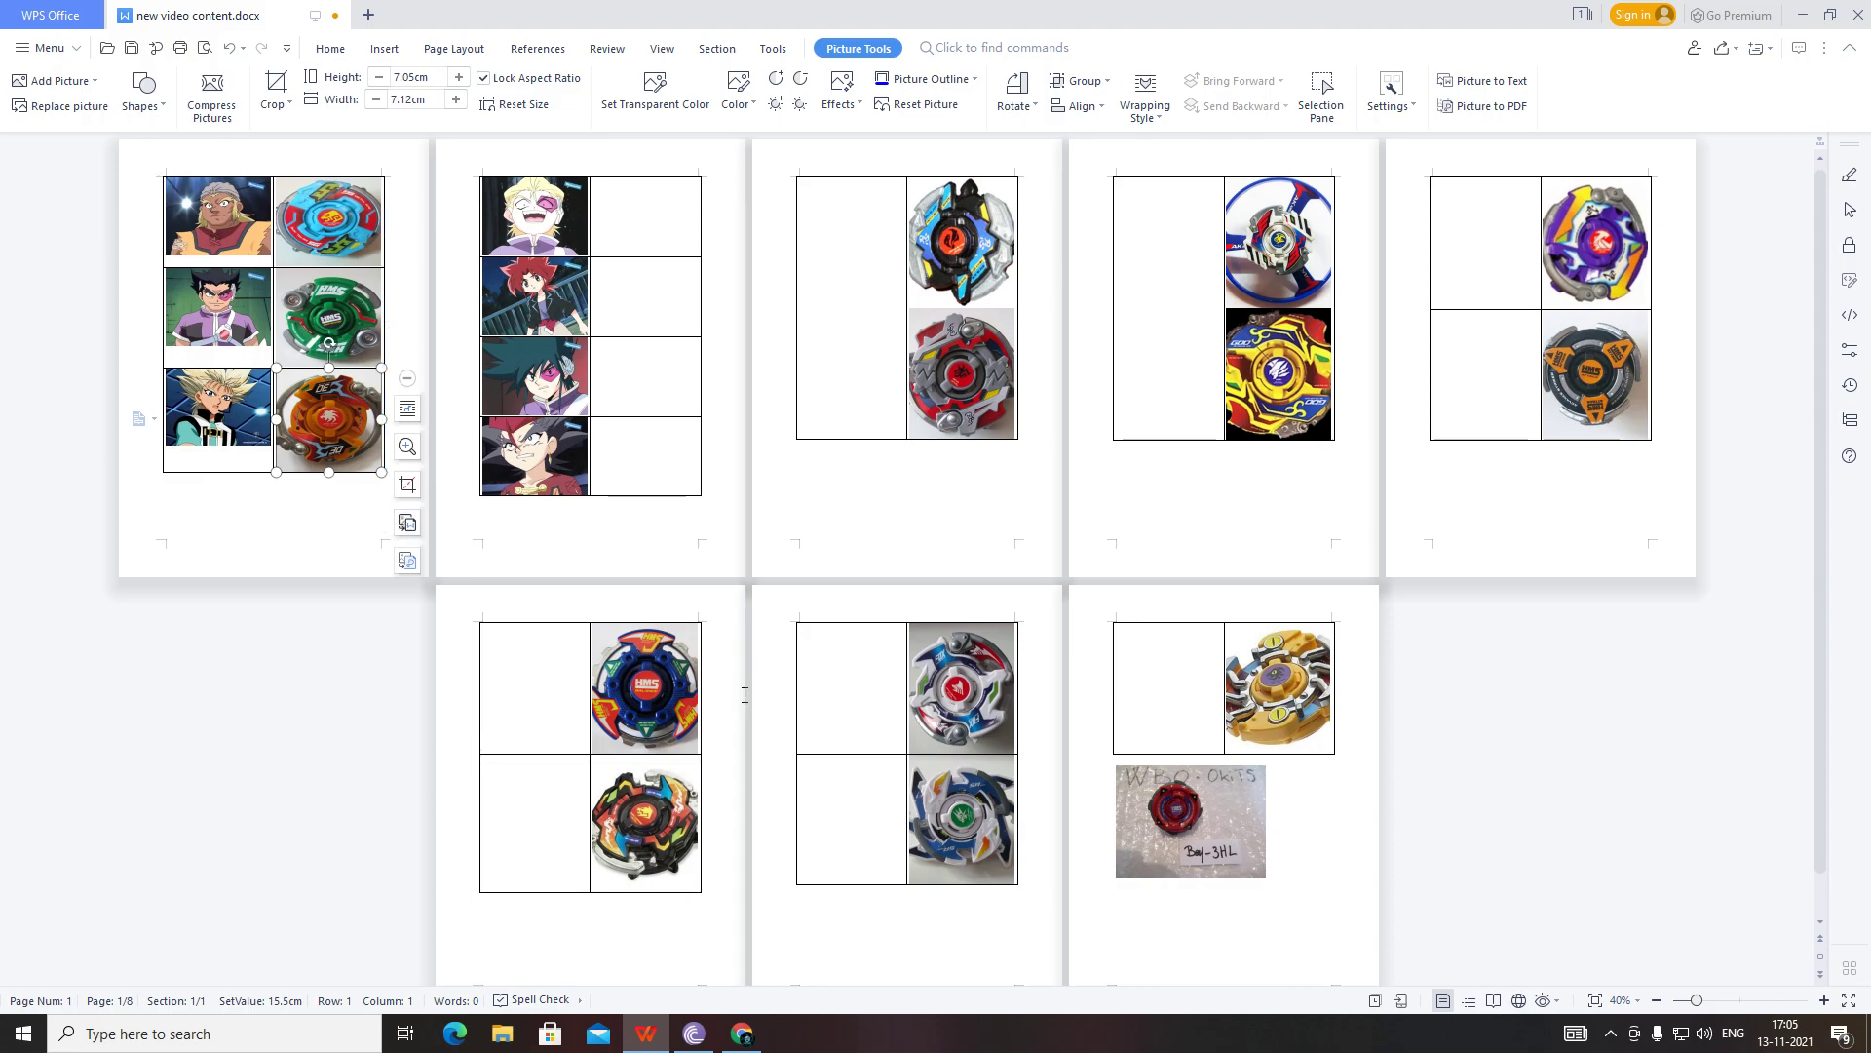
Select the first portrait on page 2 as the target for the next Beyblade image.
left_click(534, 216)
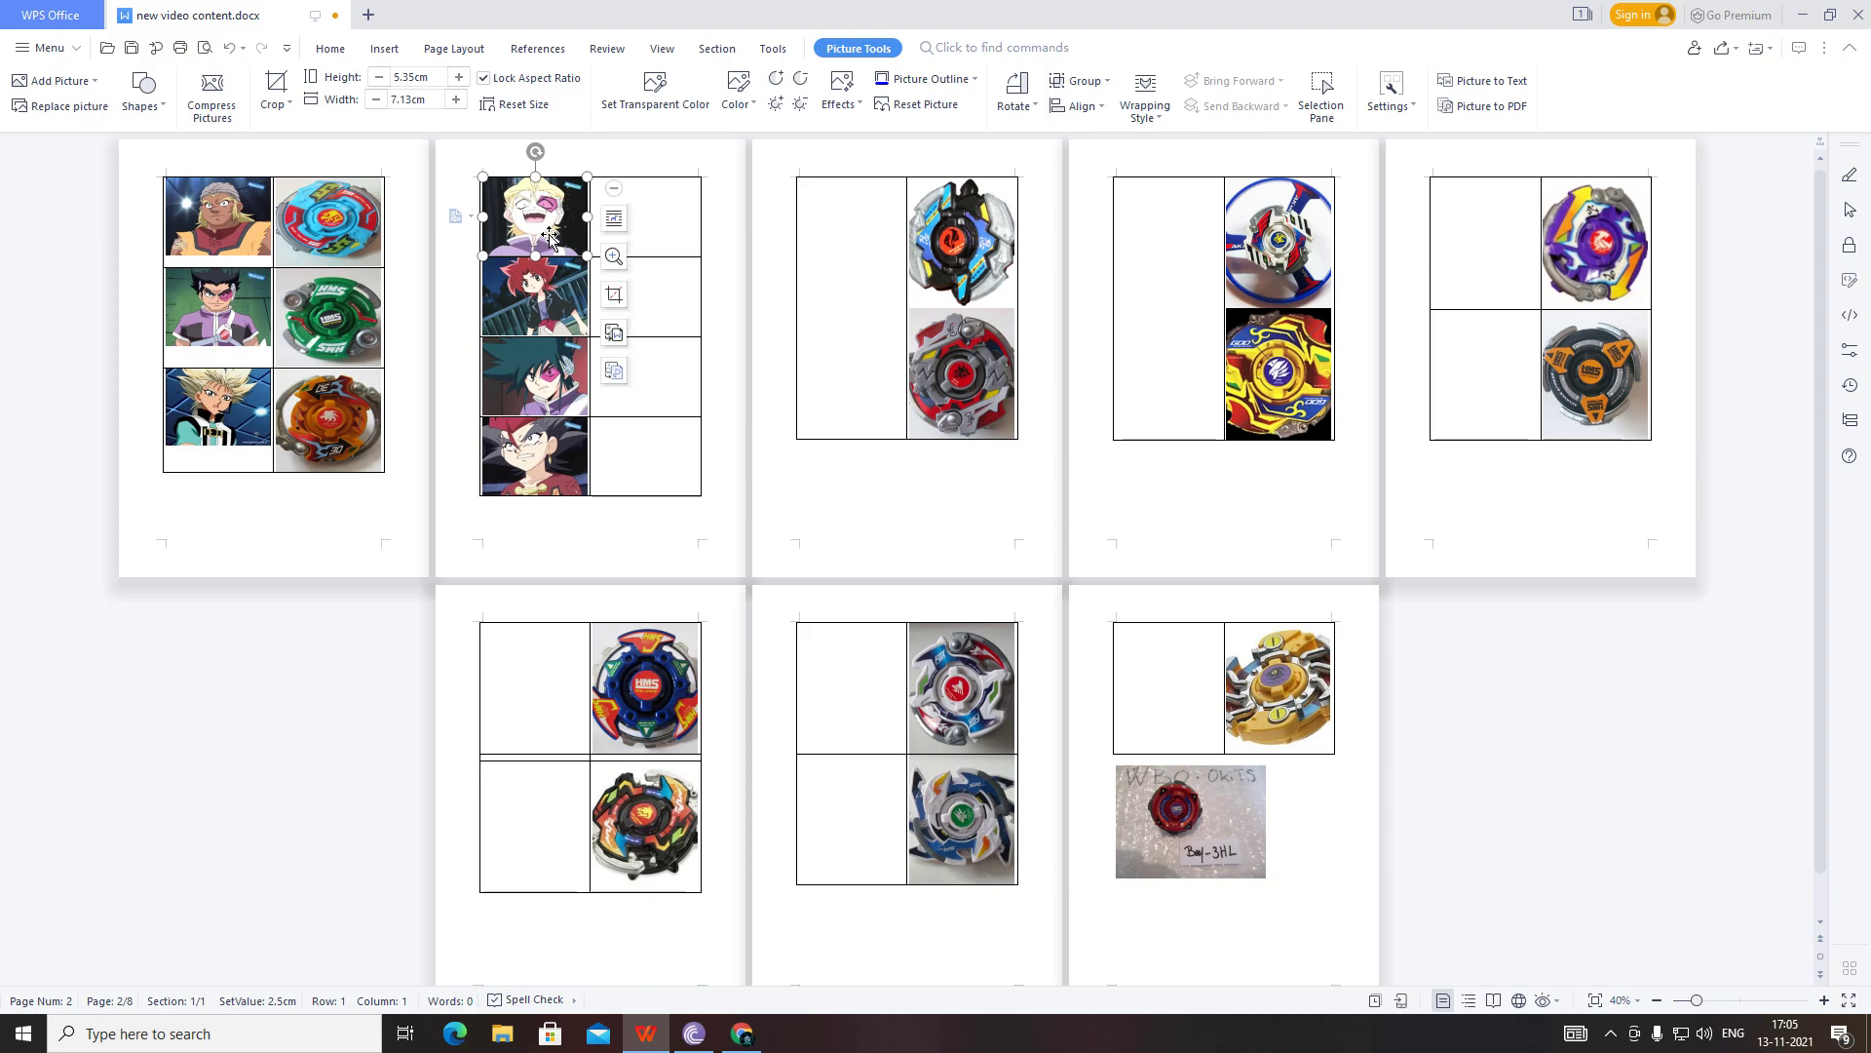
mouse_move(557, 263)
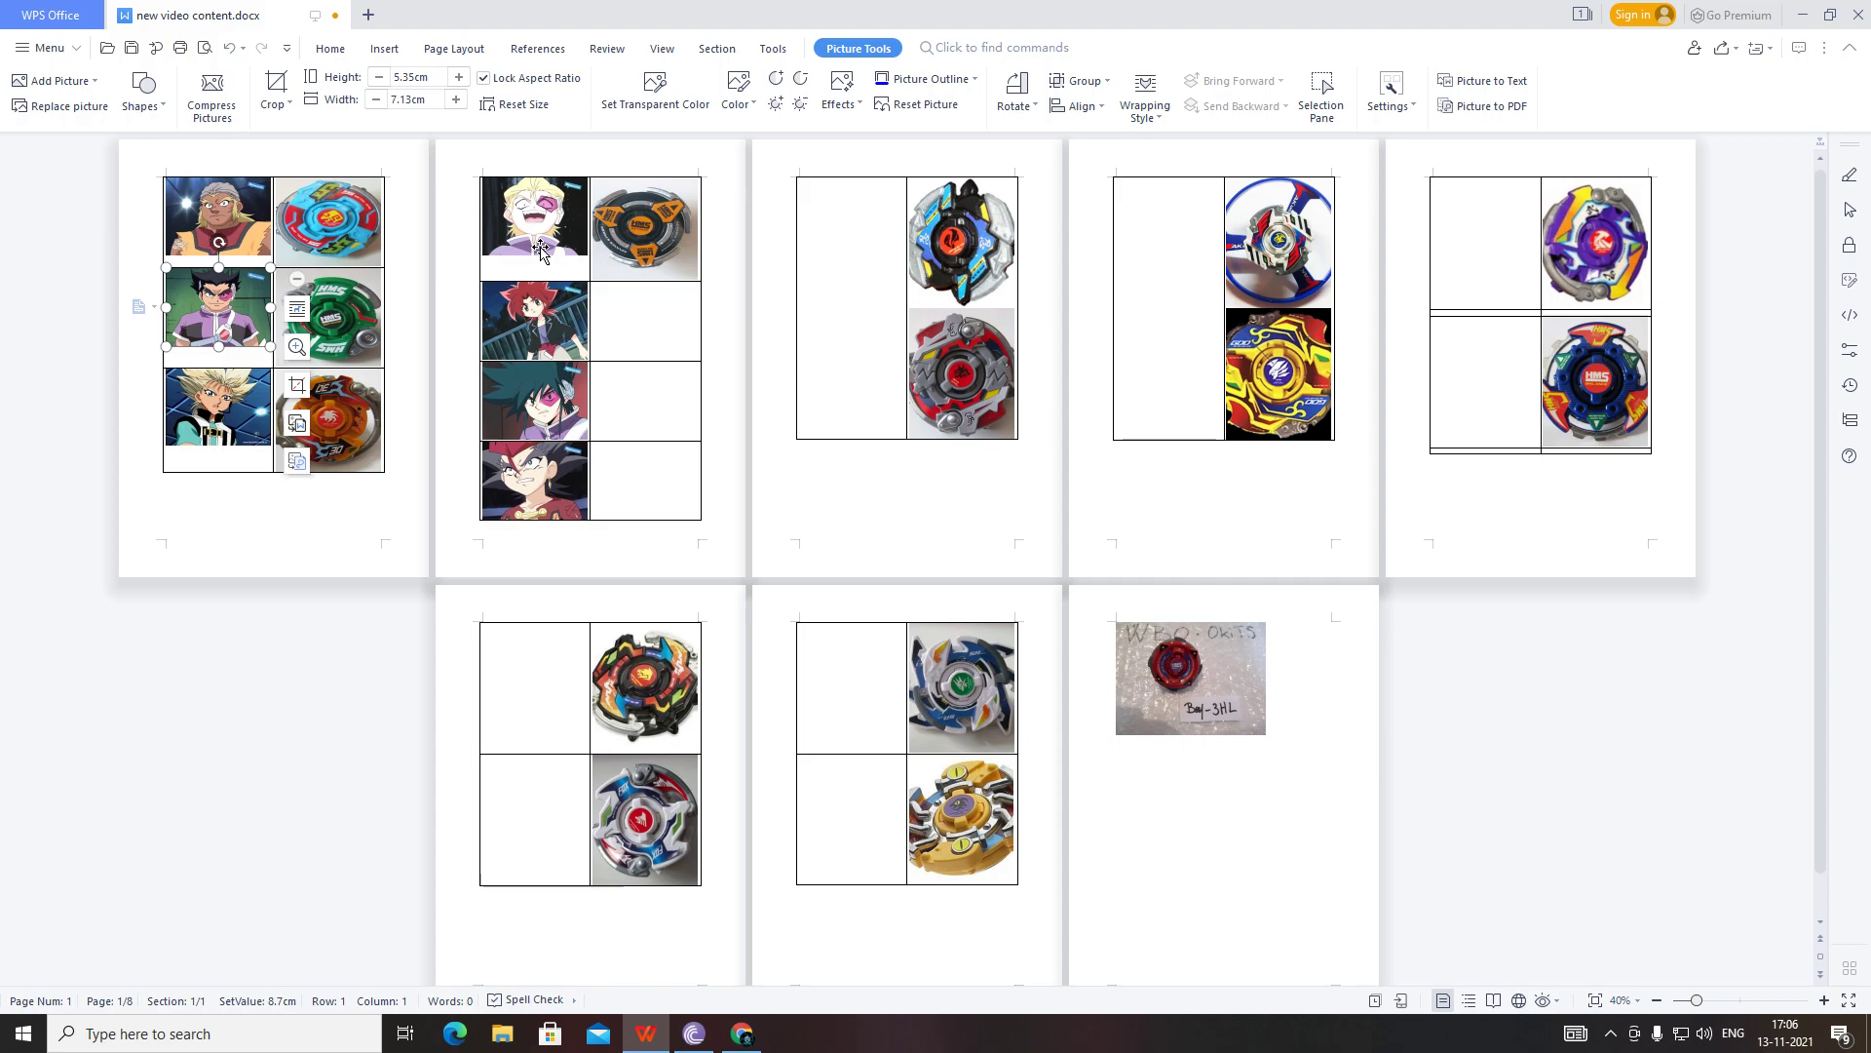
mouse_move(343, 347)
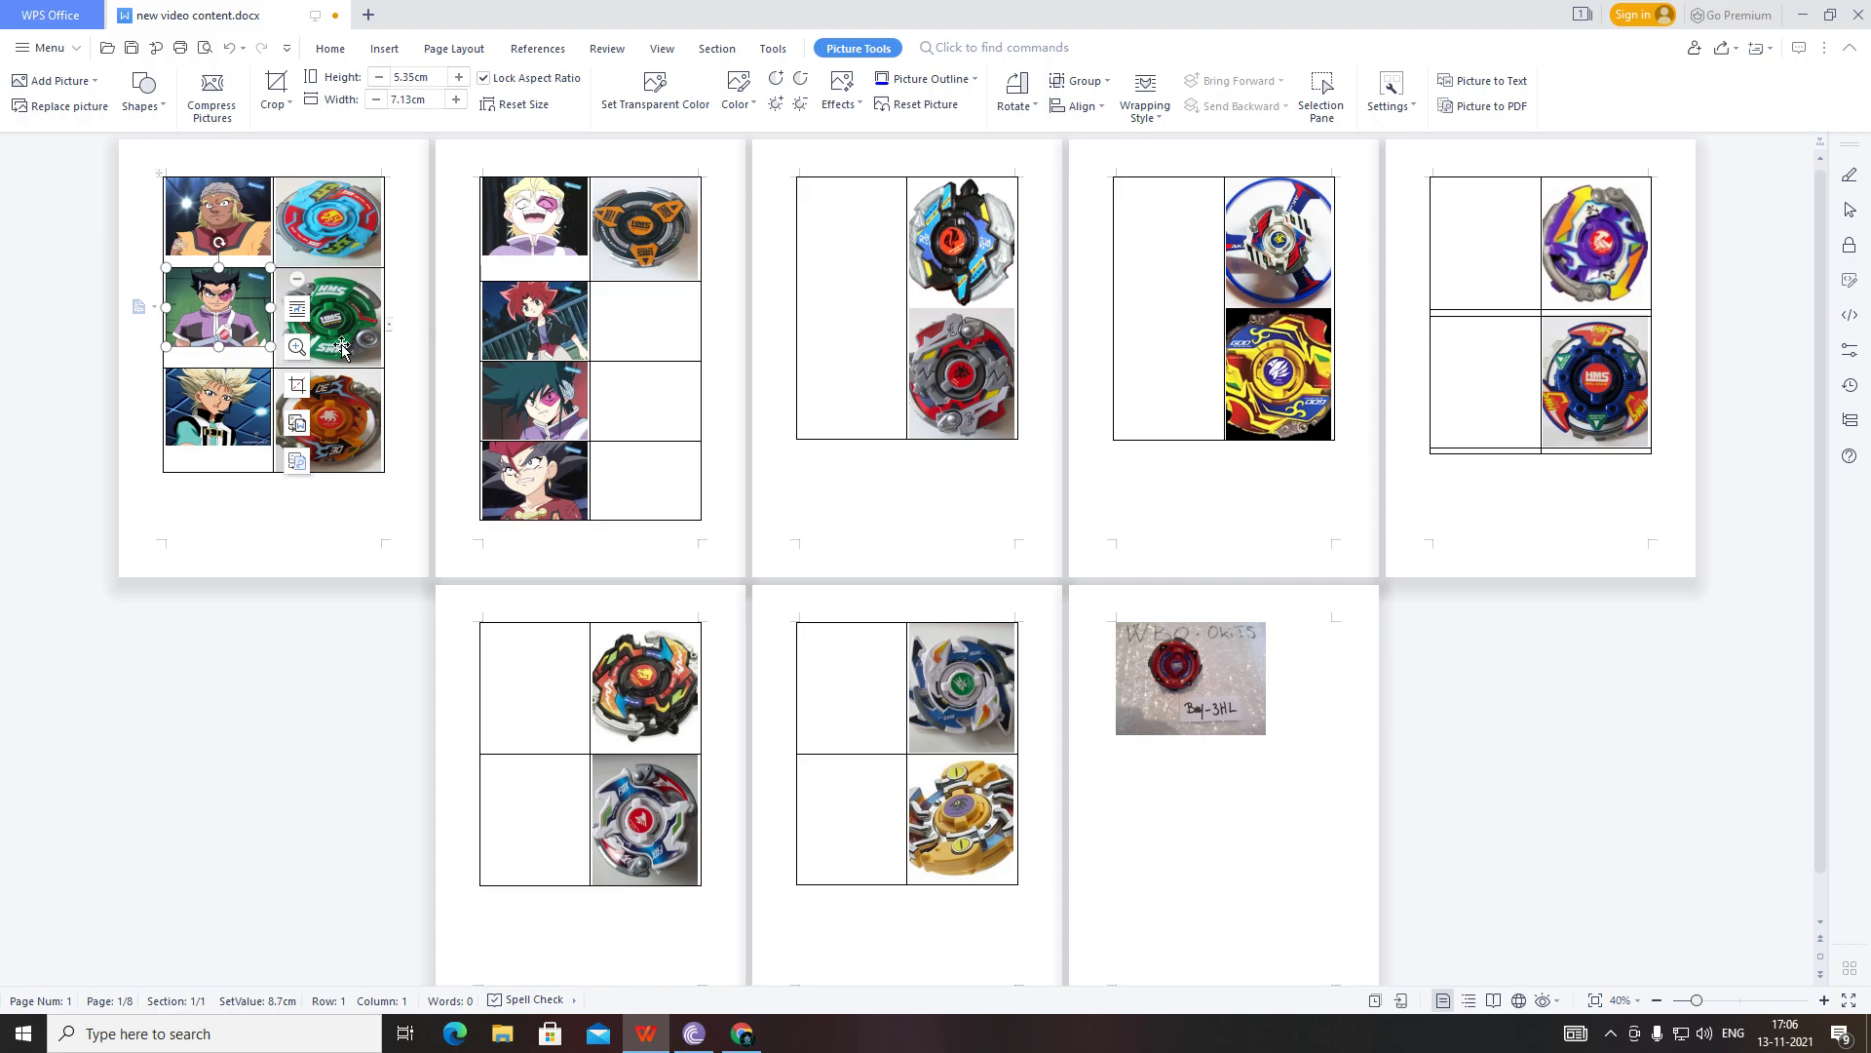
mouse_move(632, 265)
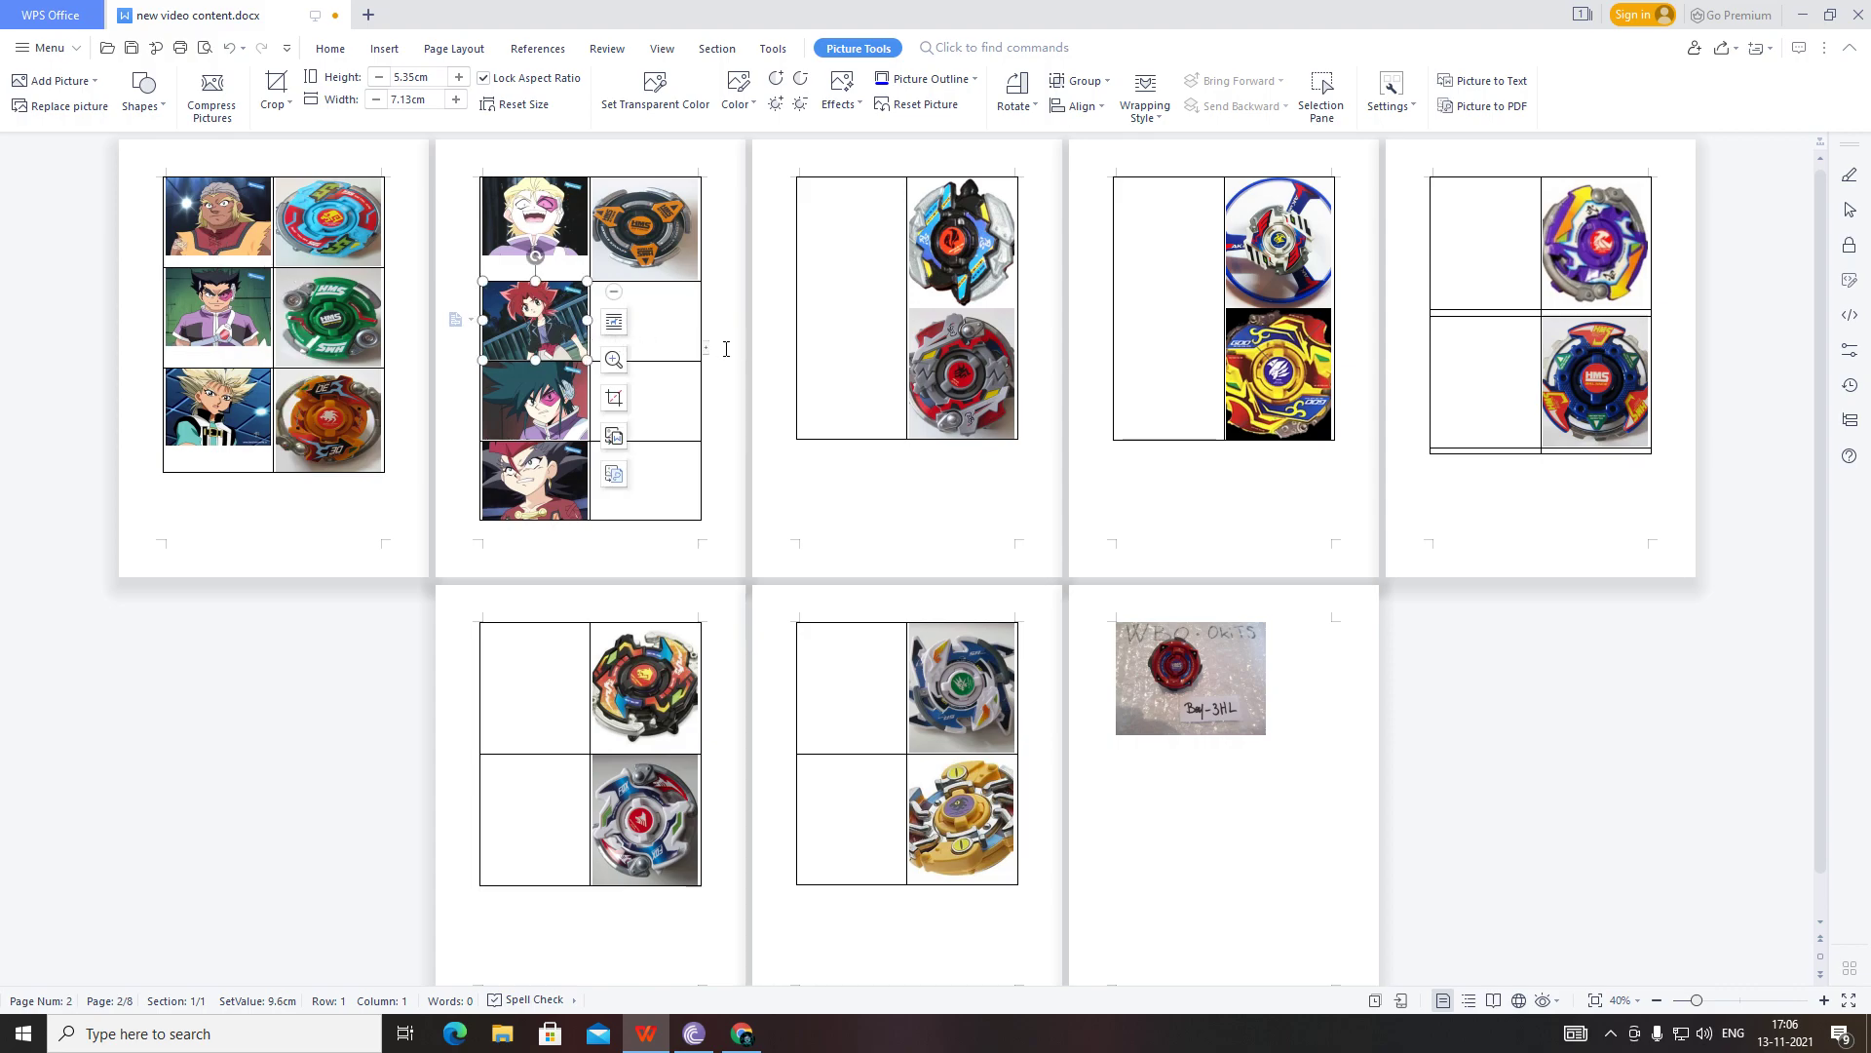
mouse_move(645, 803)
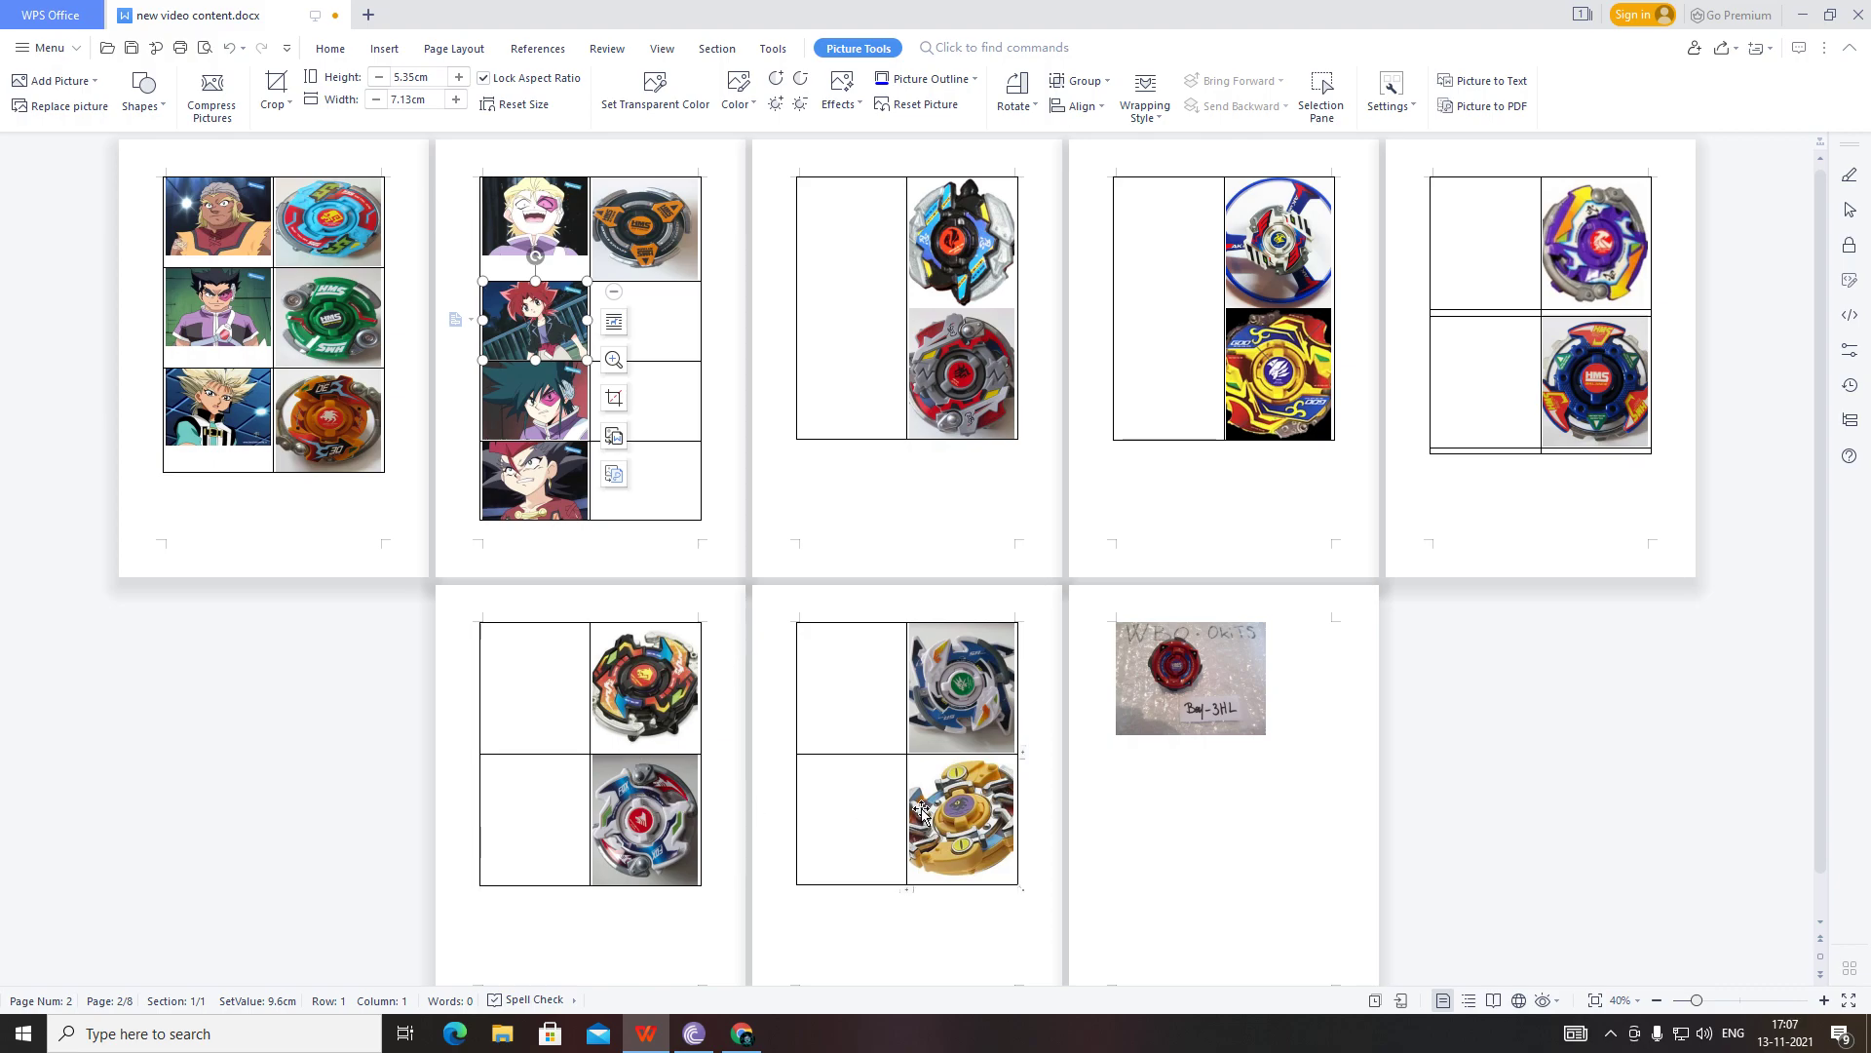
mouse_move(1593, 417)
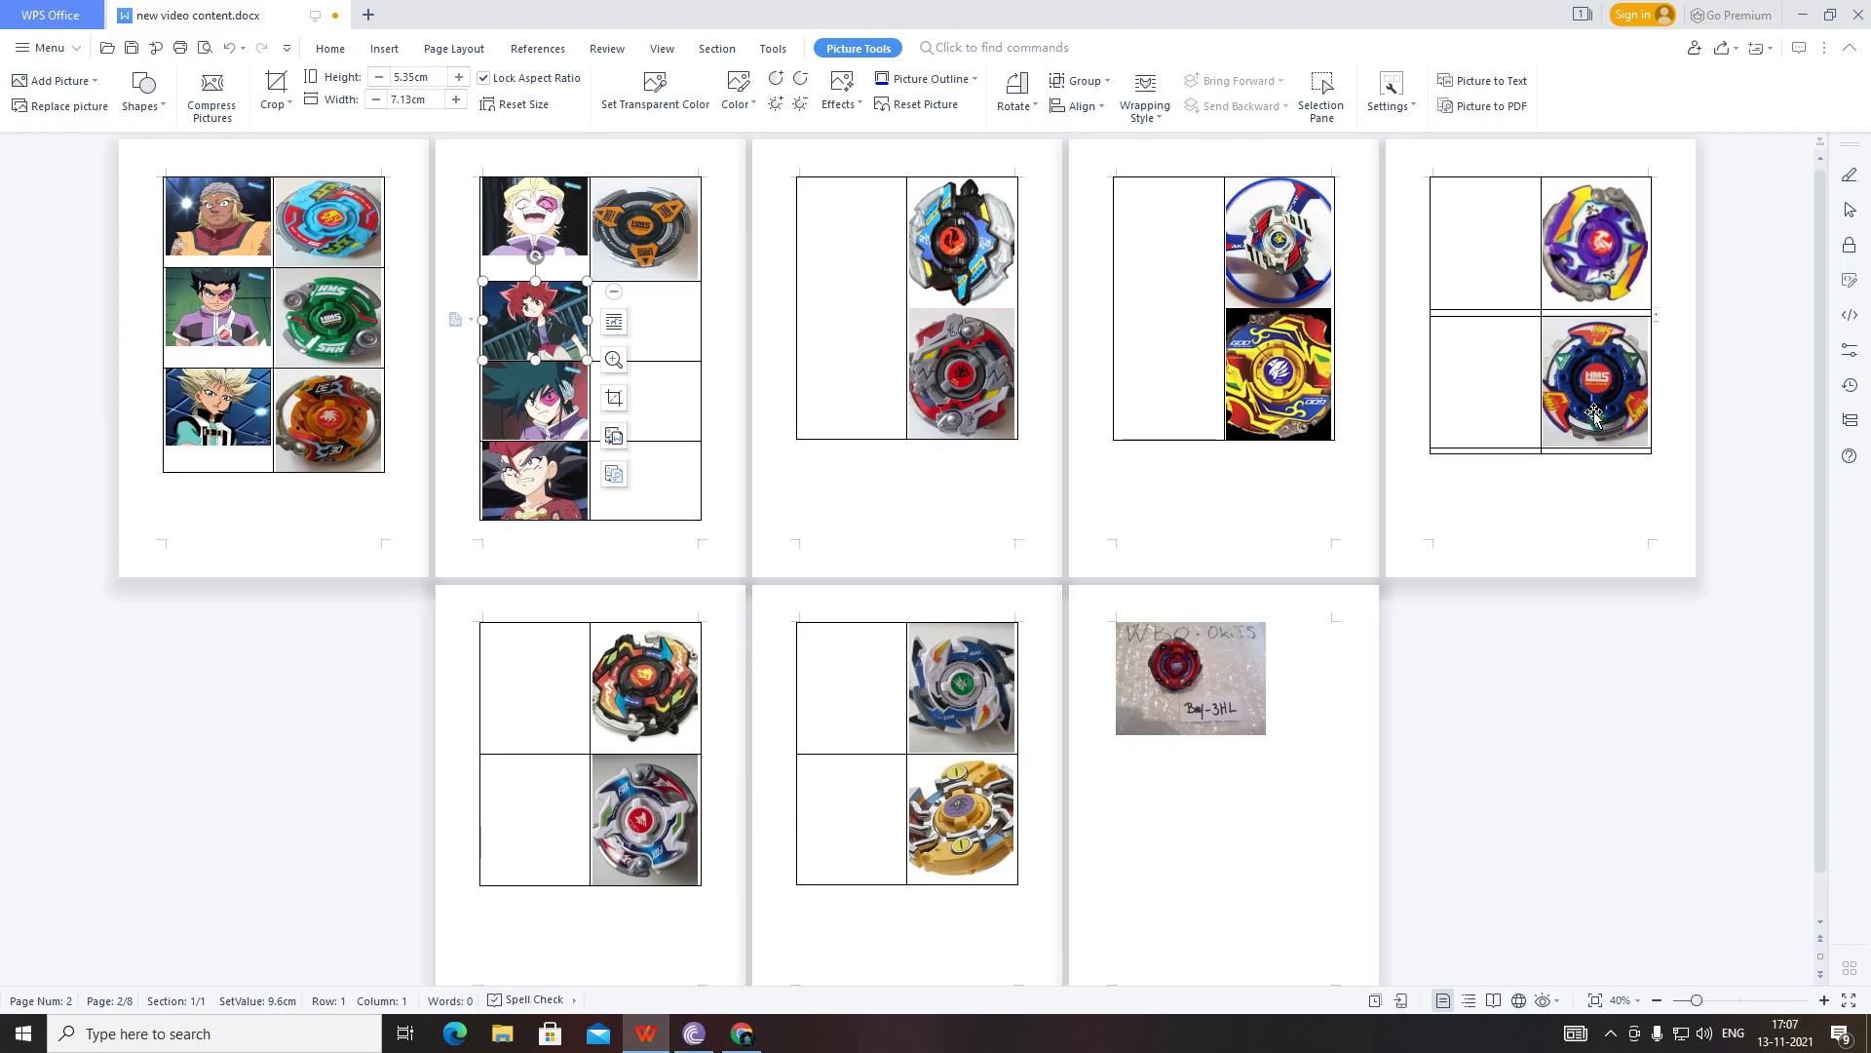
mouse_move(1204, 702)
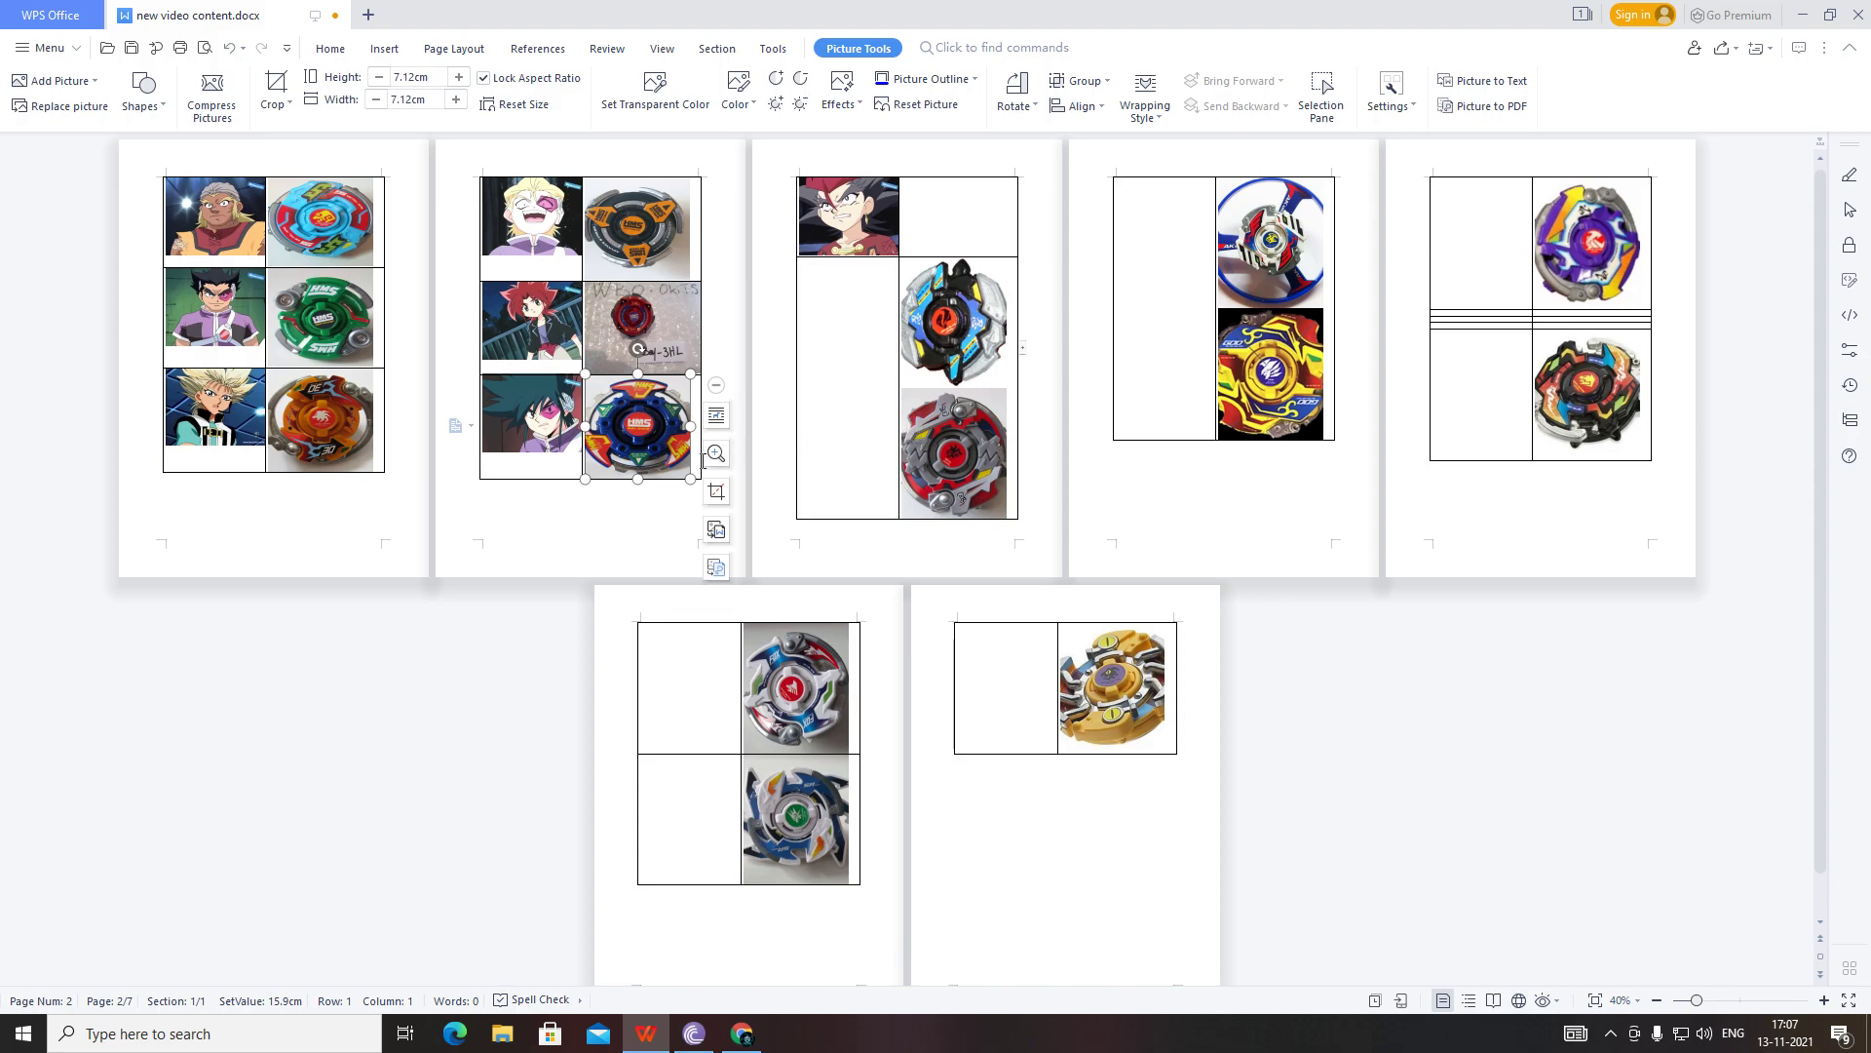
mouse_move(691, 493)
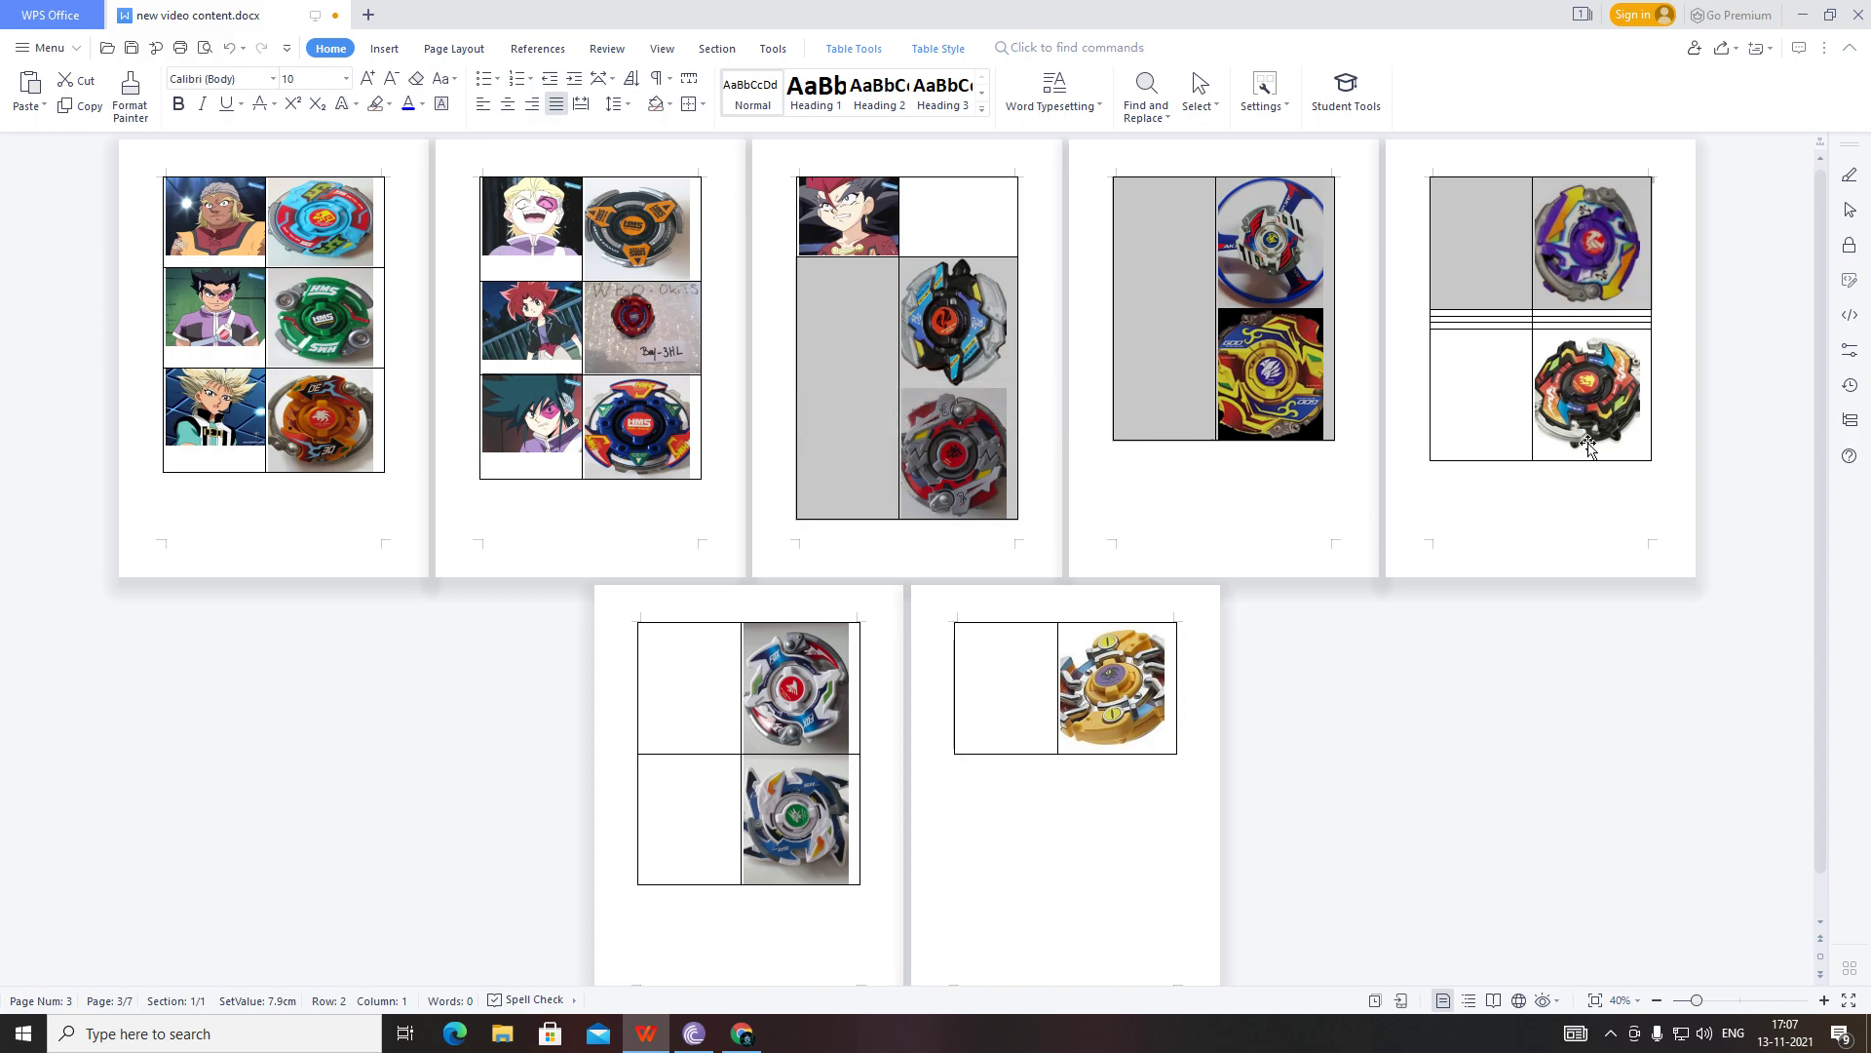
mouse_move(1553, 477)
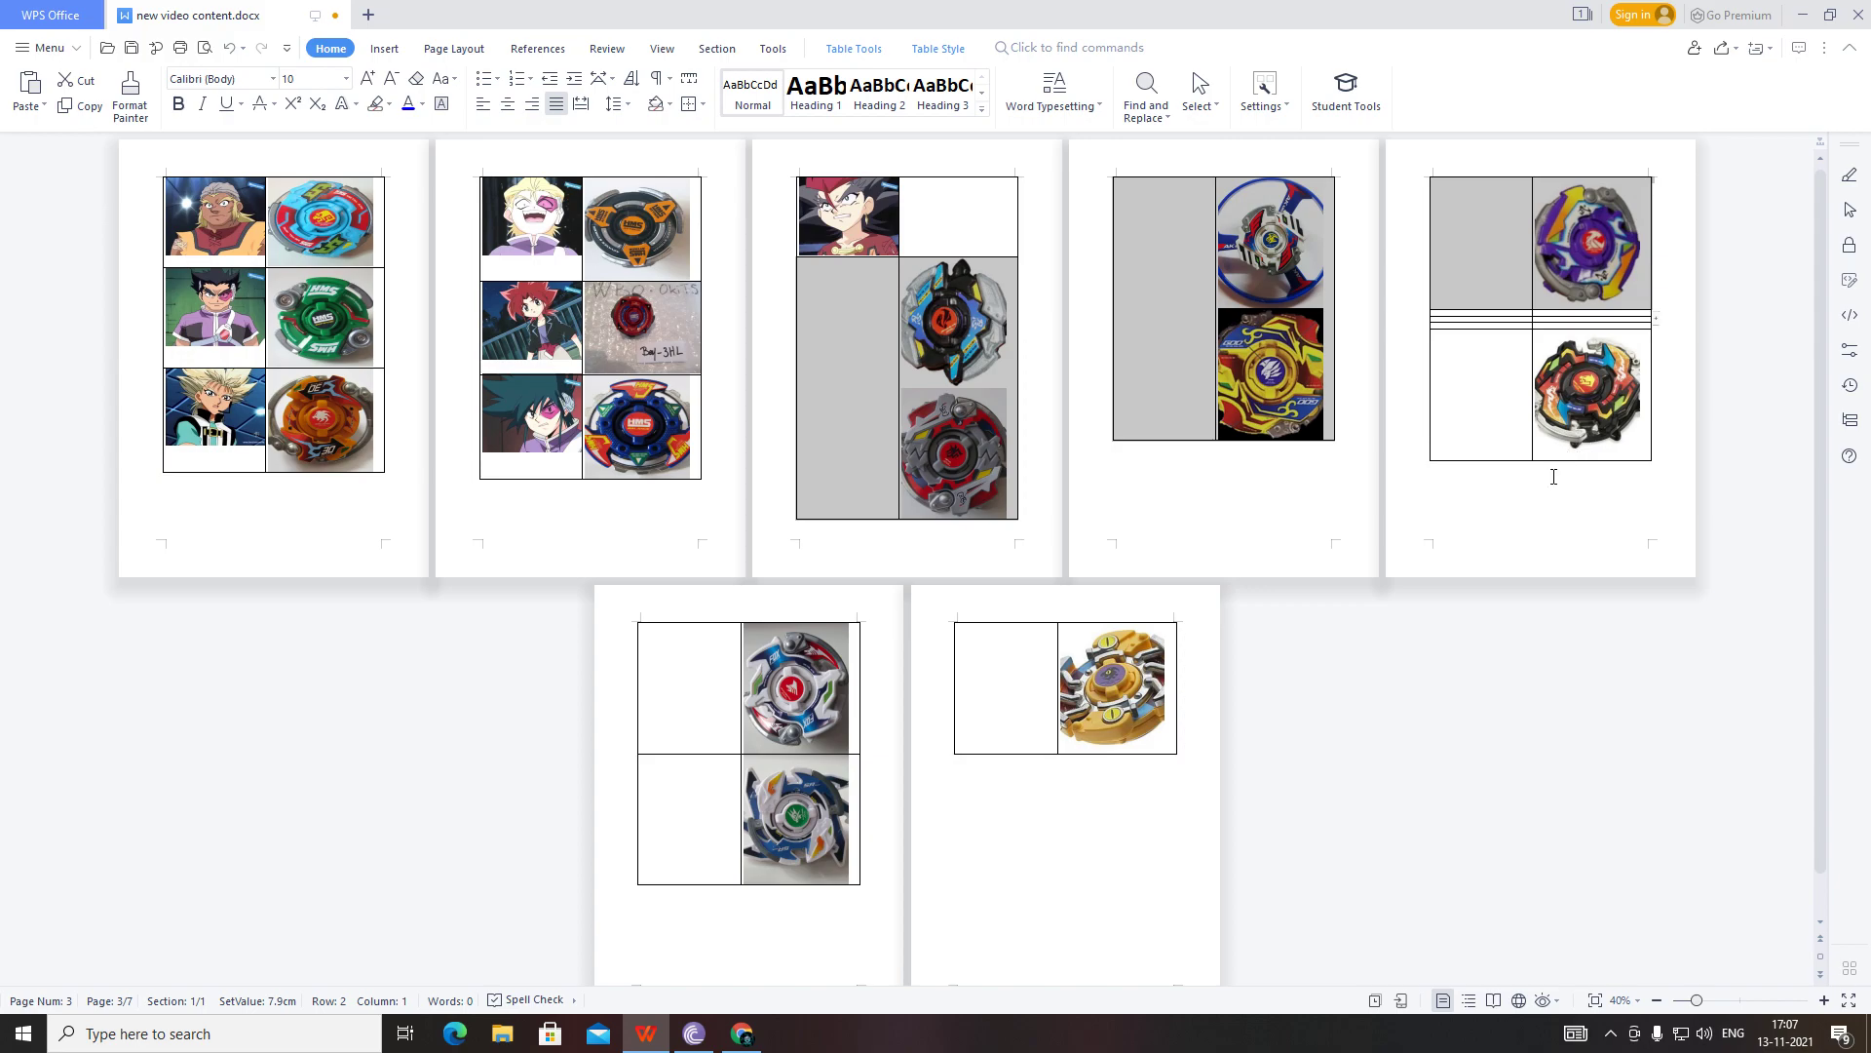
mouse_move(1577, 433)
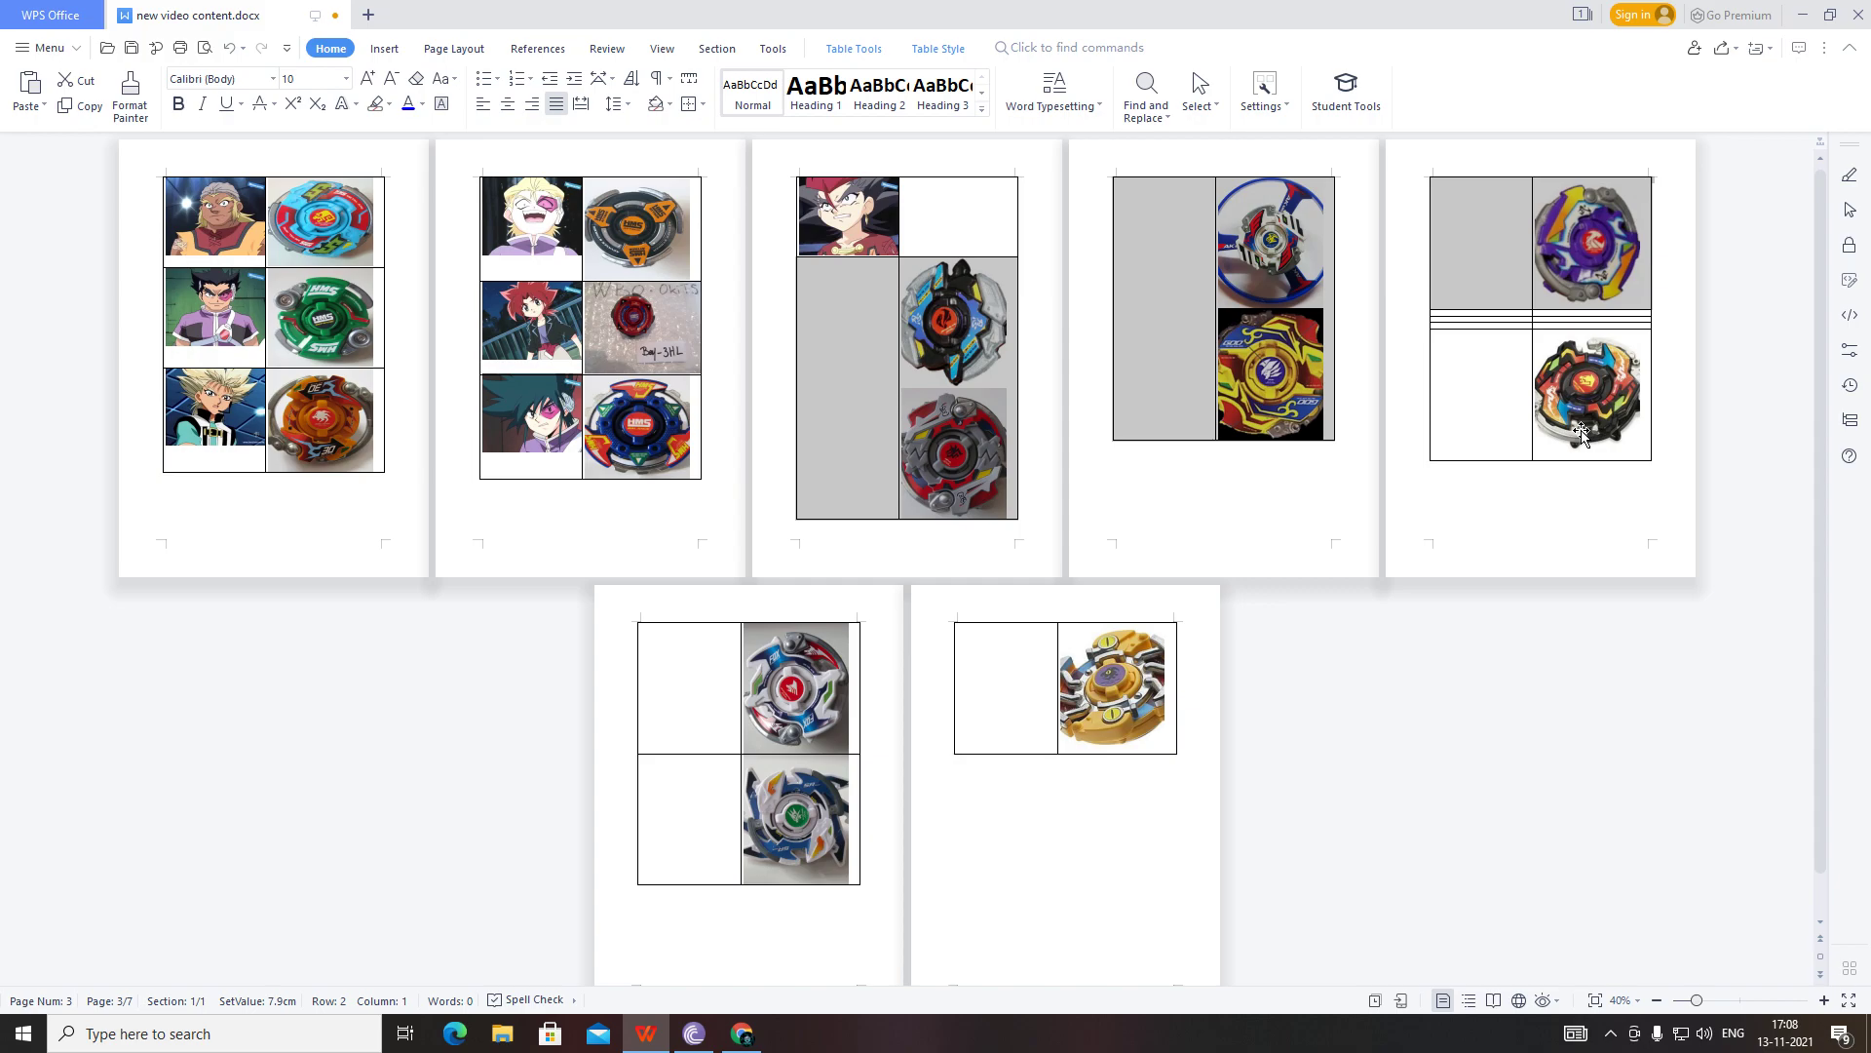
Pick the Beyblade at the bottom of page 5 to place beside the page 3 portrait.
left_click(1586, 400)
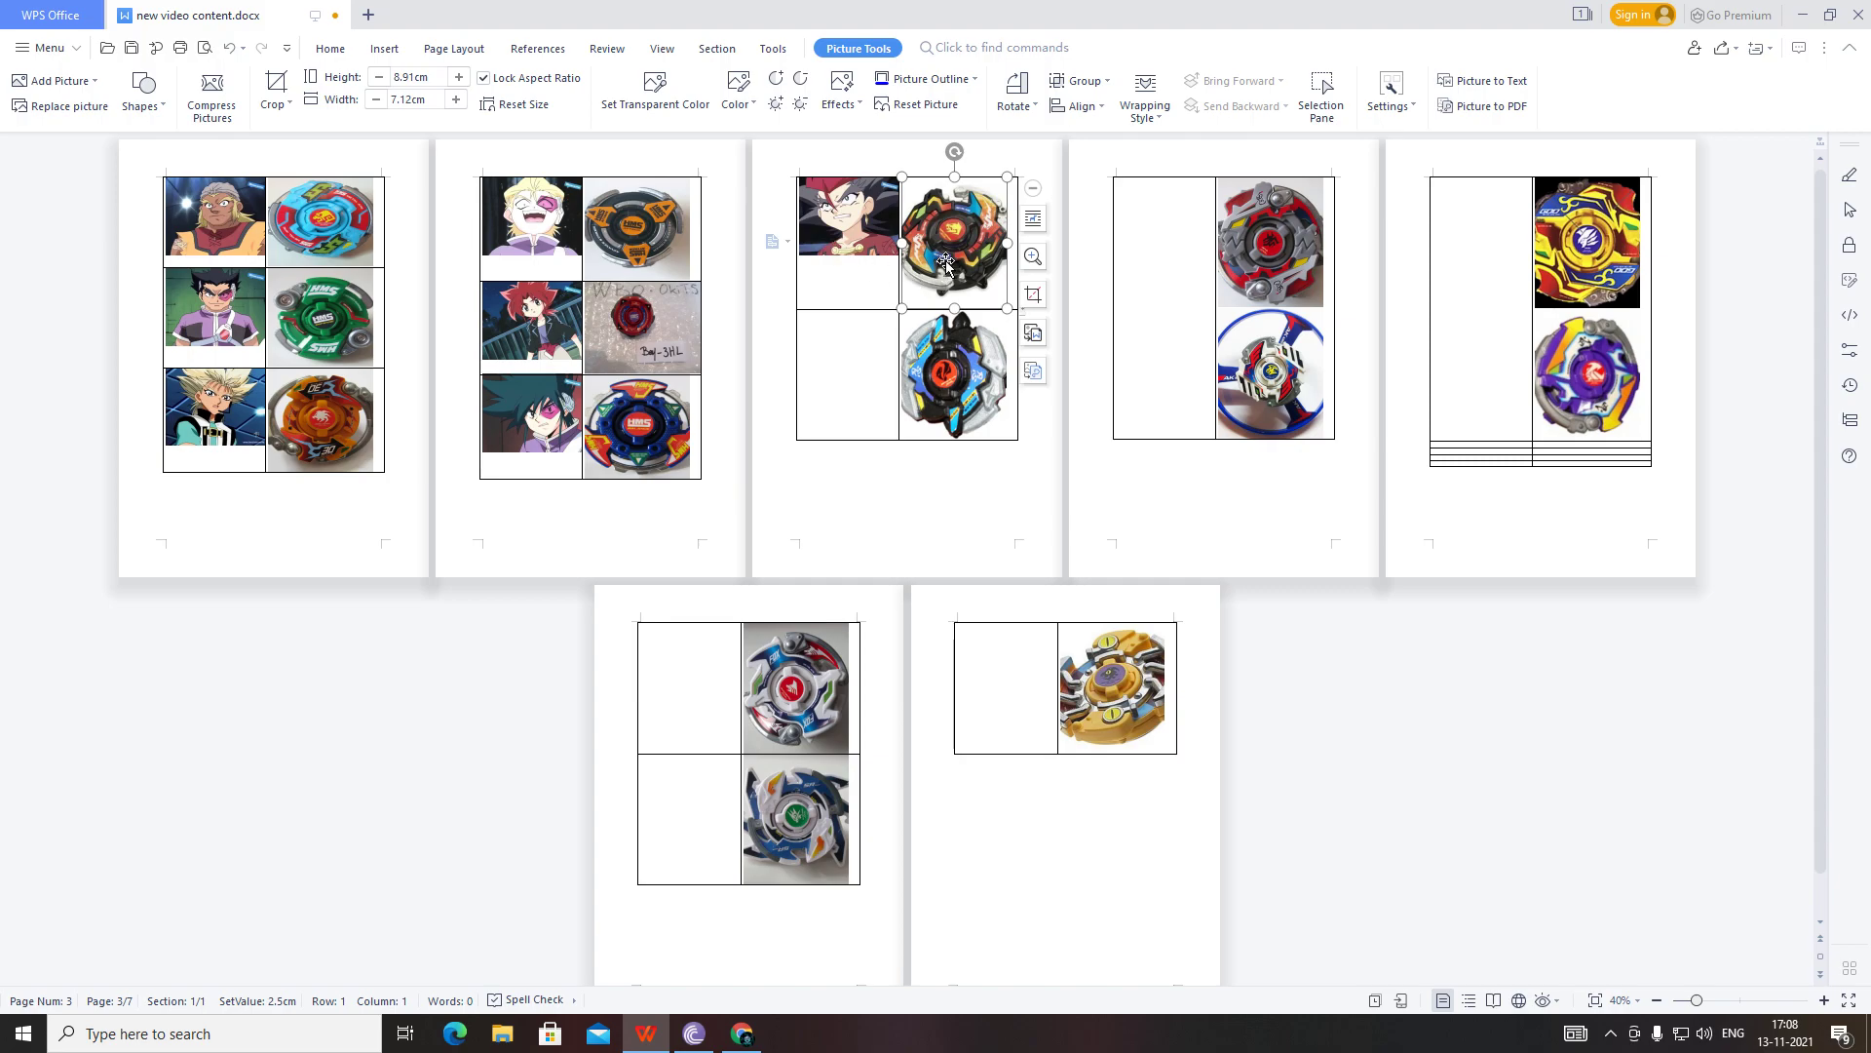
mouse_move(990, 251)
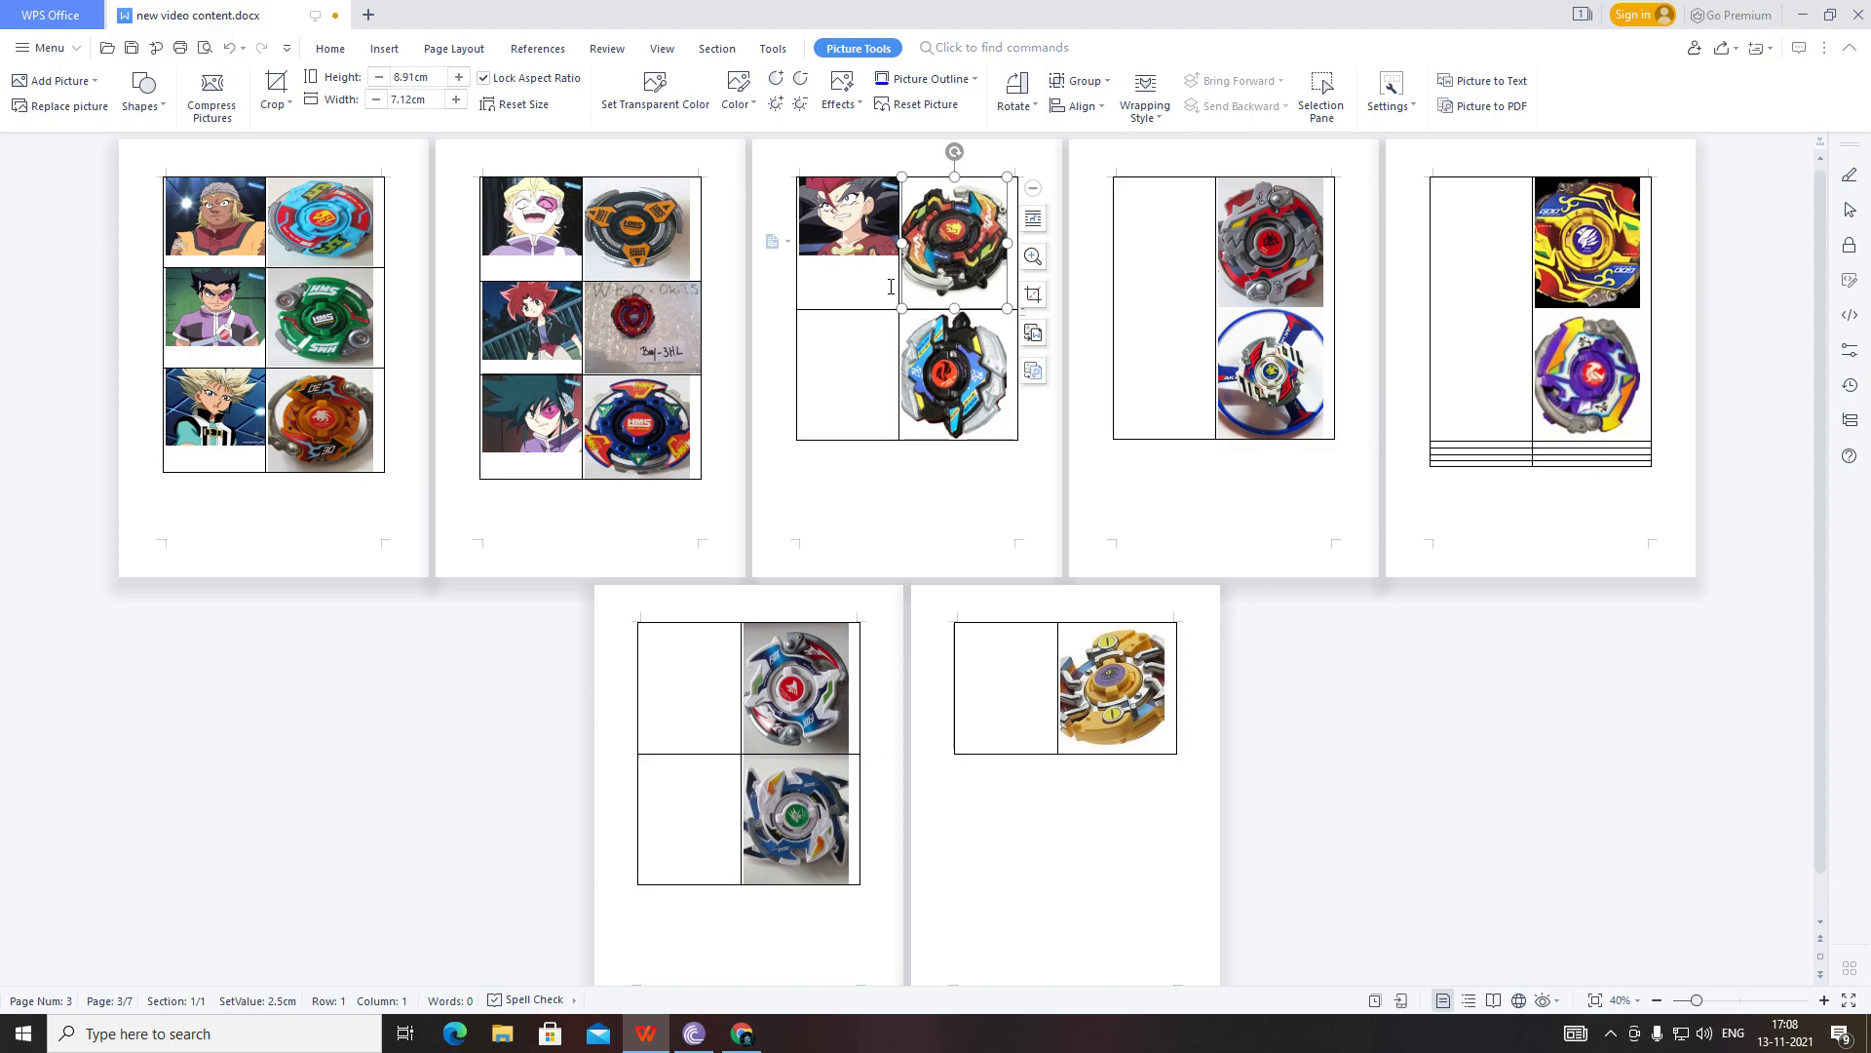
mouse_move(560, 497)
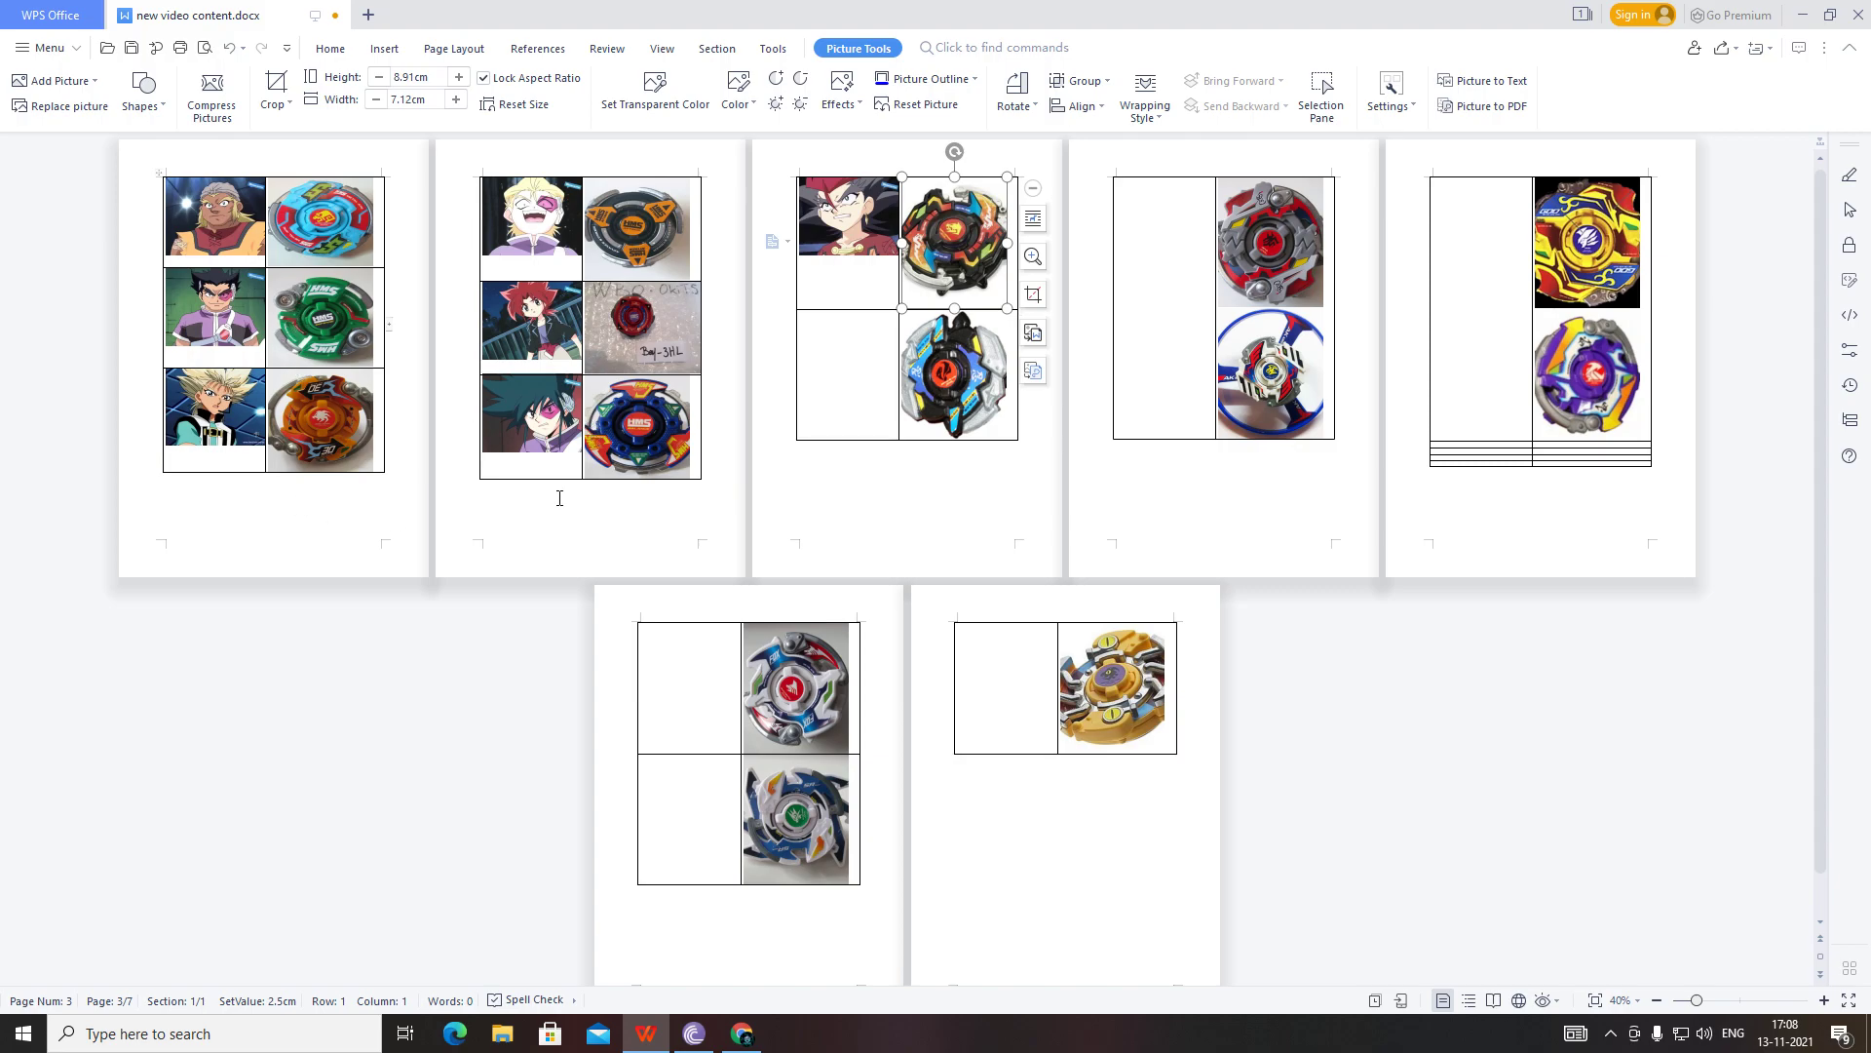
mouse_move(1454, 507)
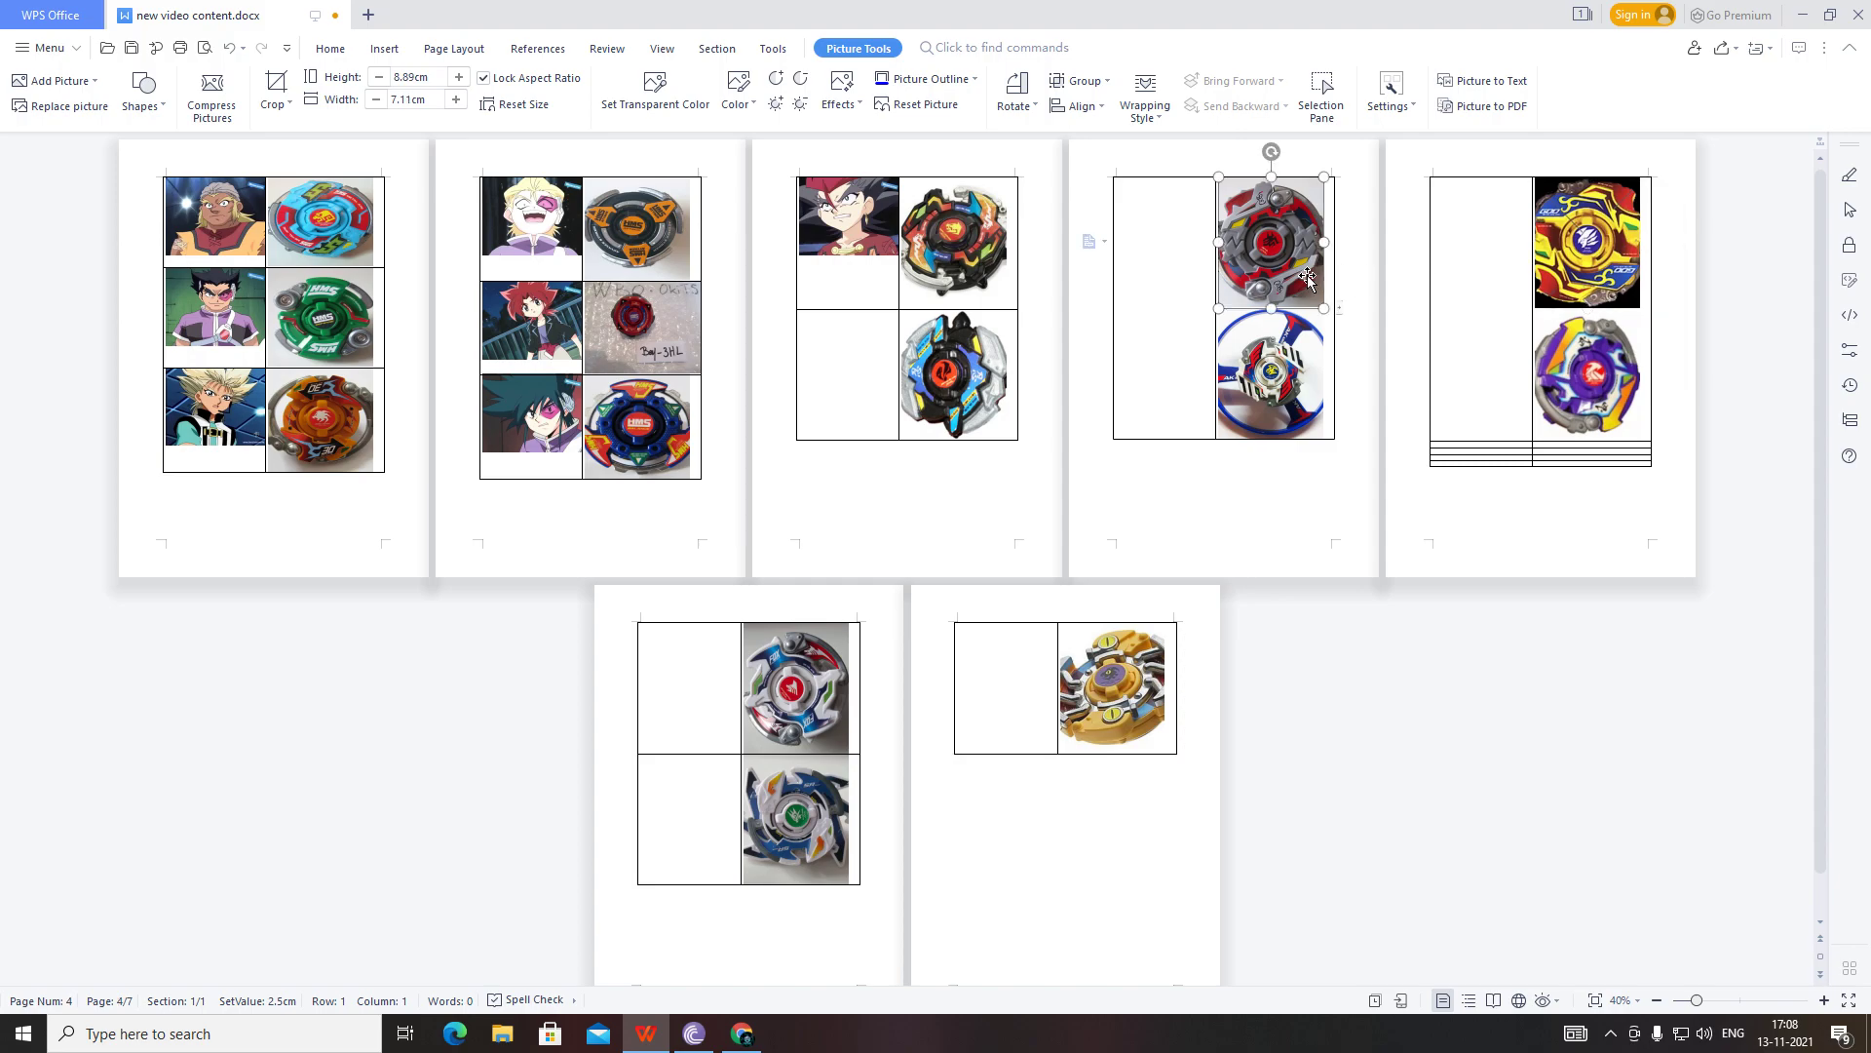
left_click(1585, 242)
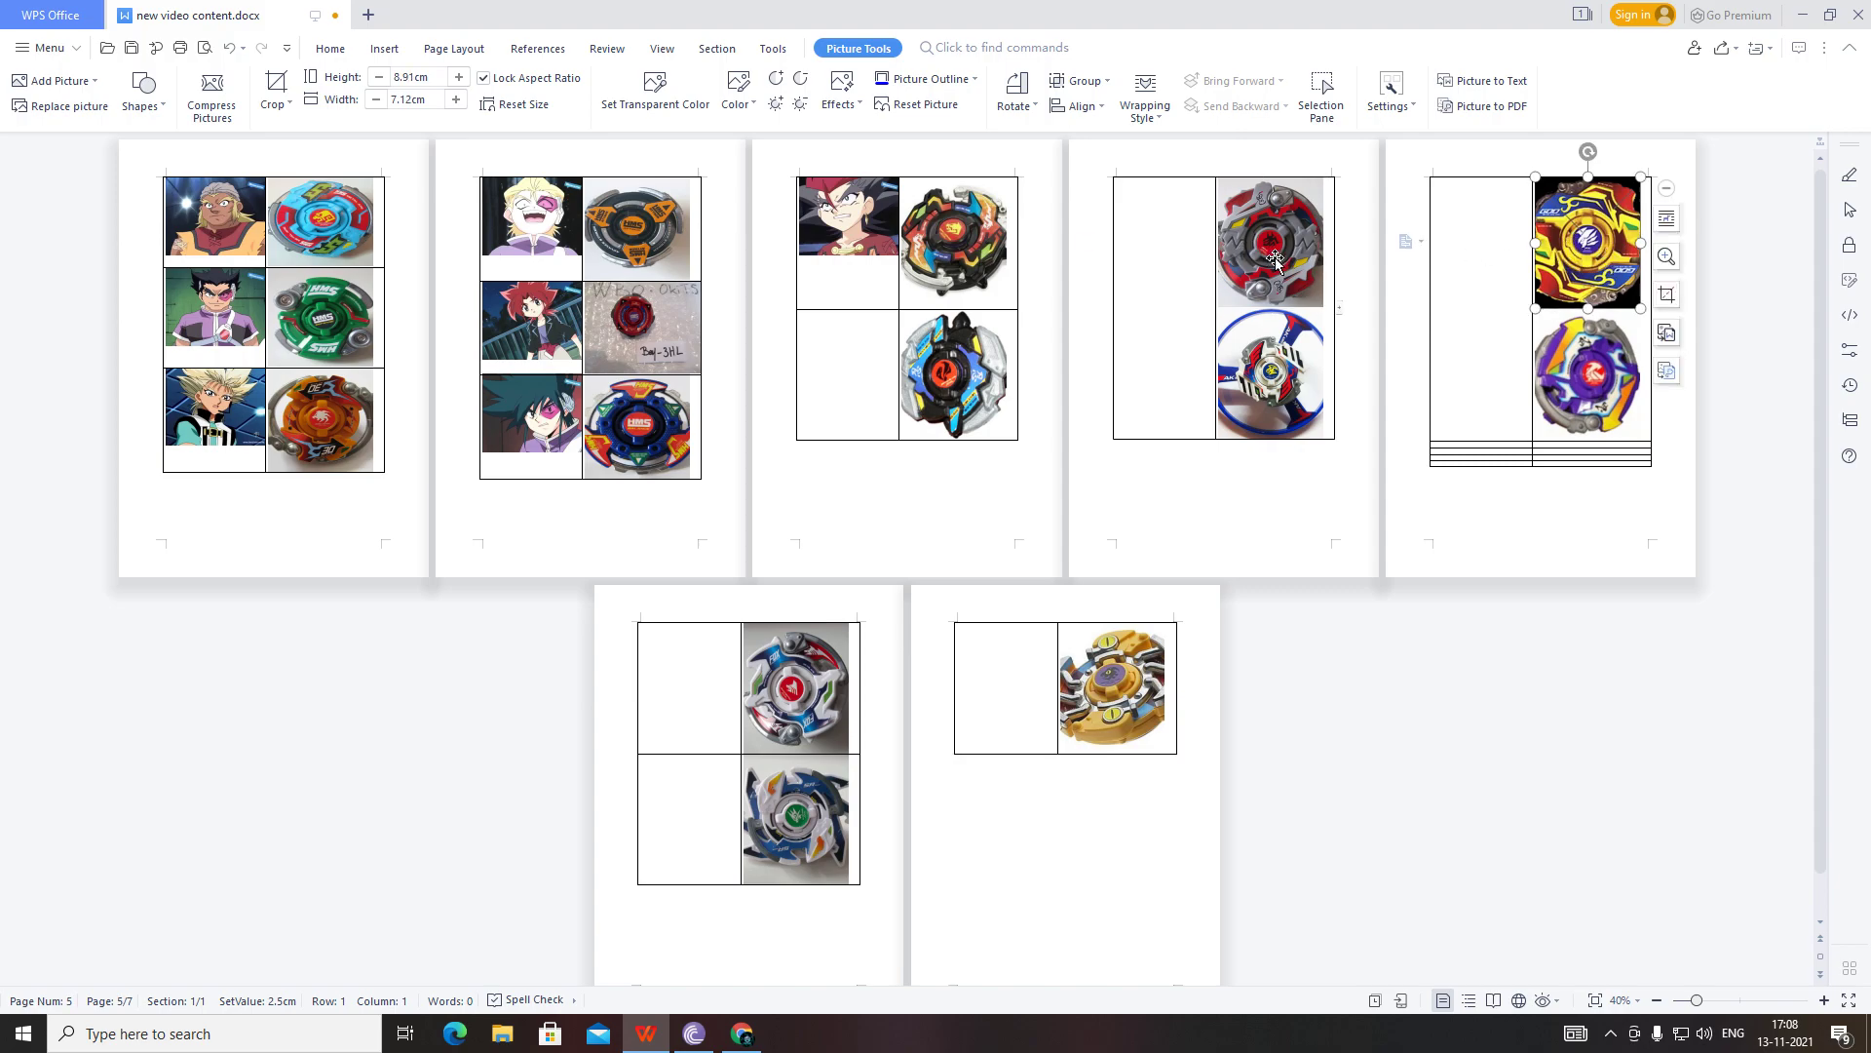
mouse_move(1273, 417)
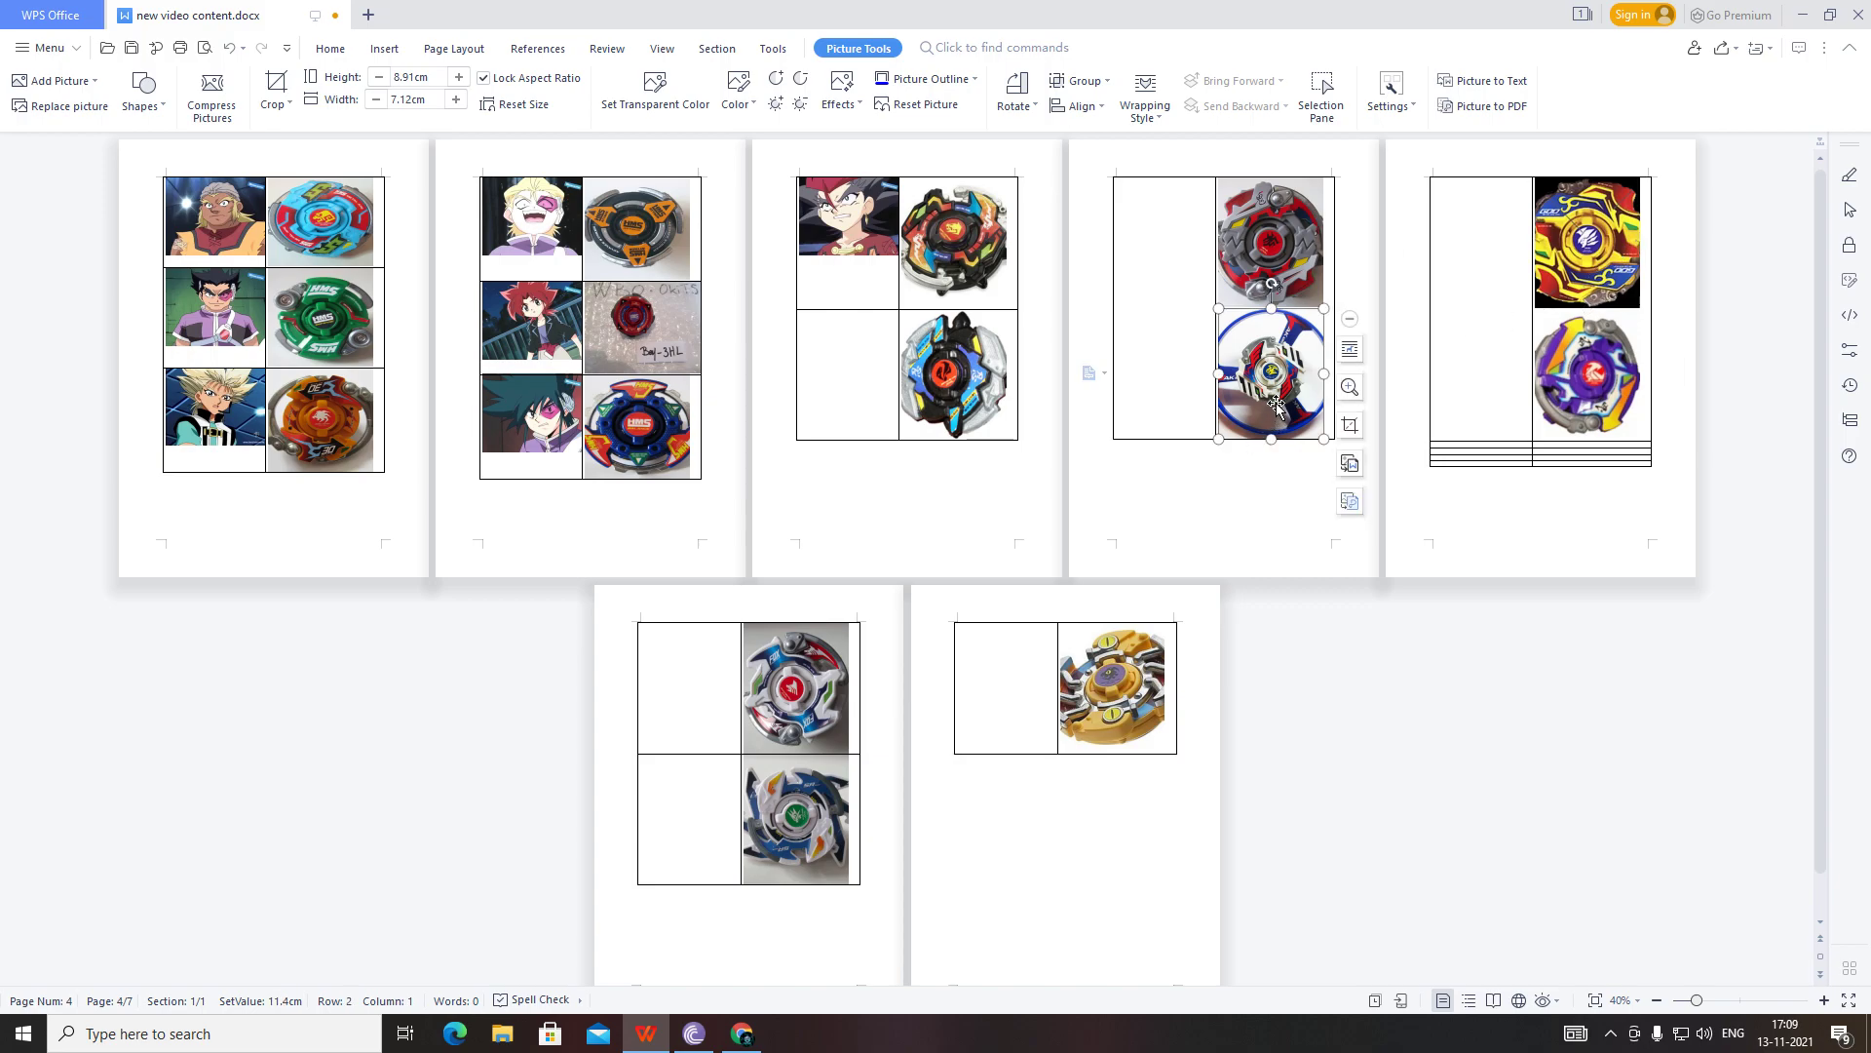
left_click(955, 376)
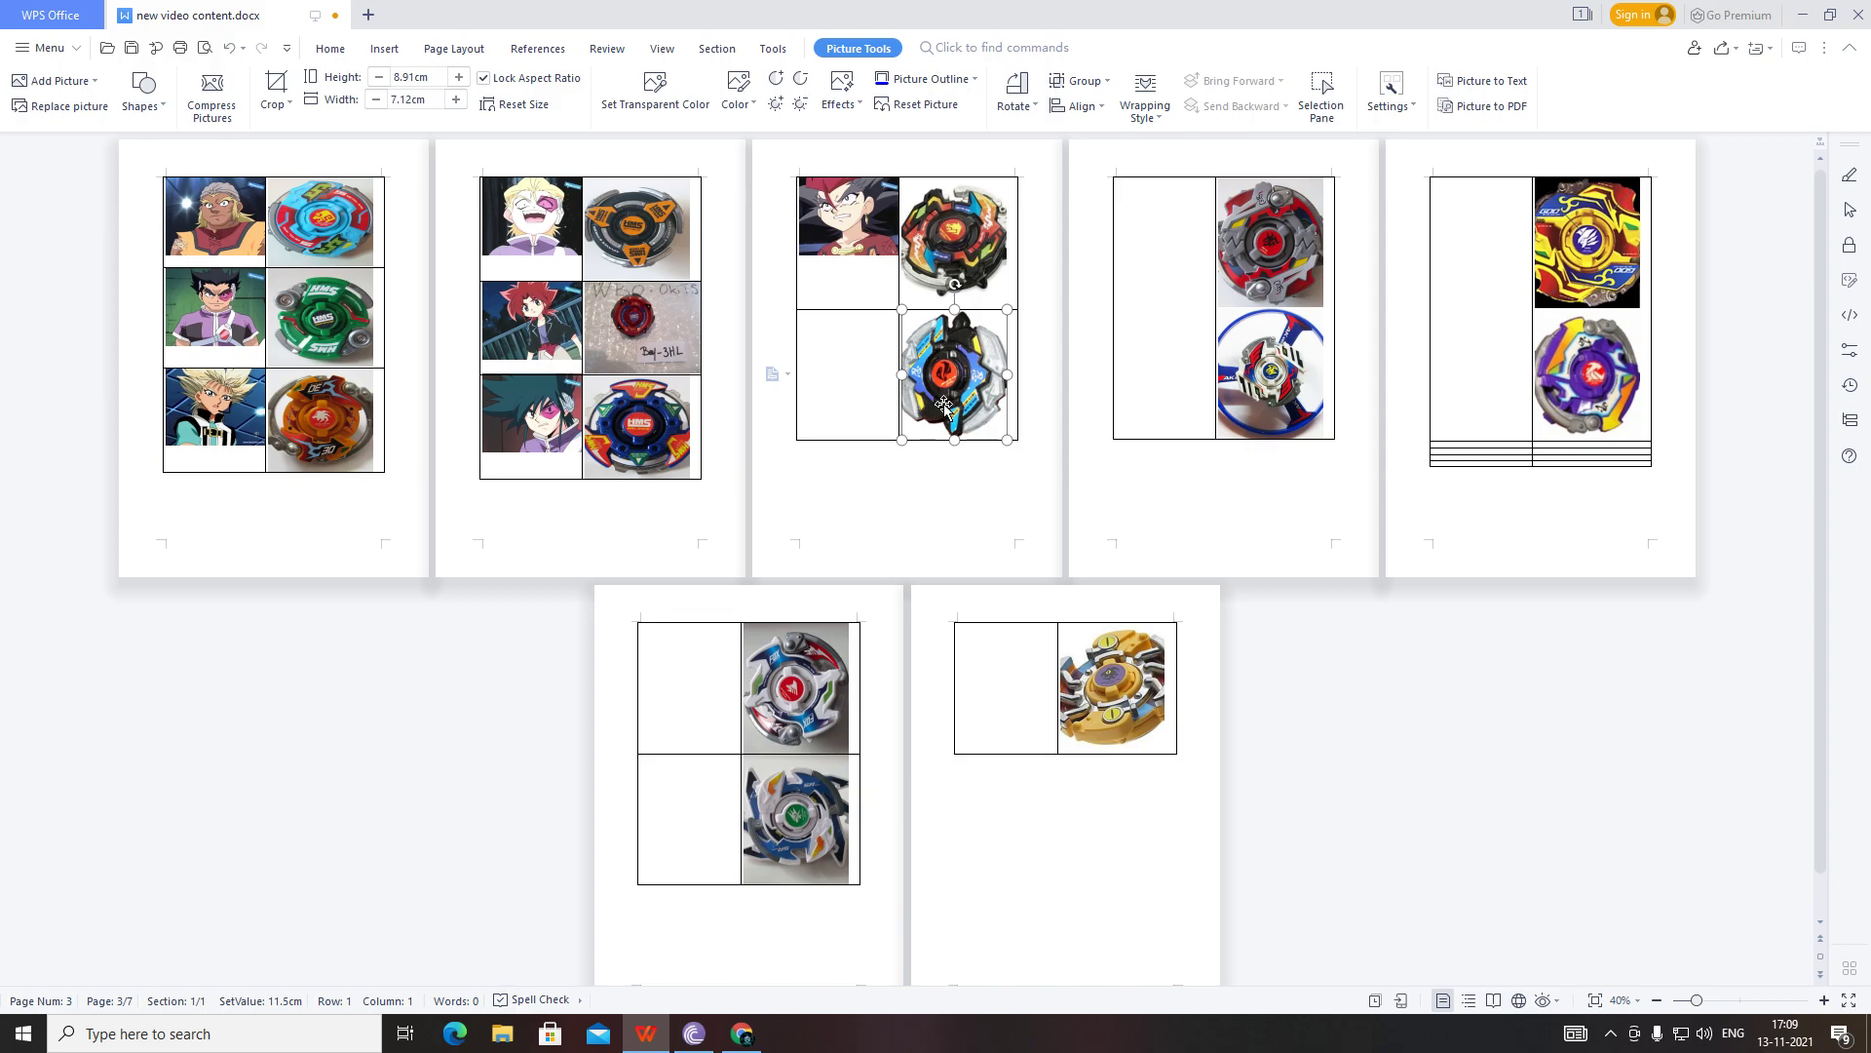